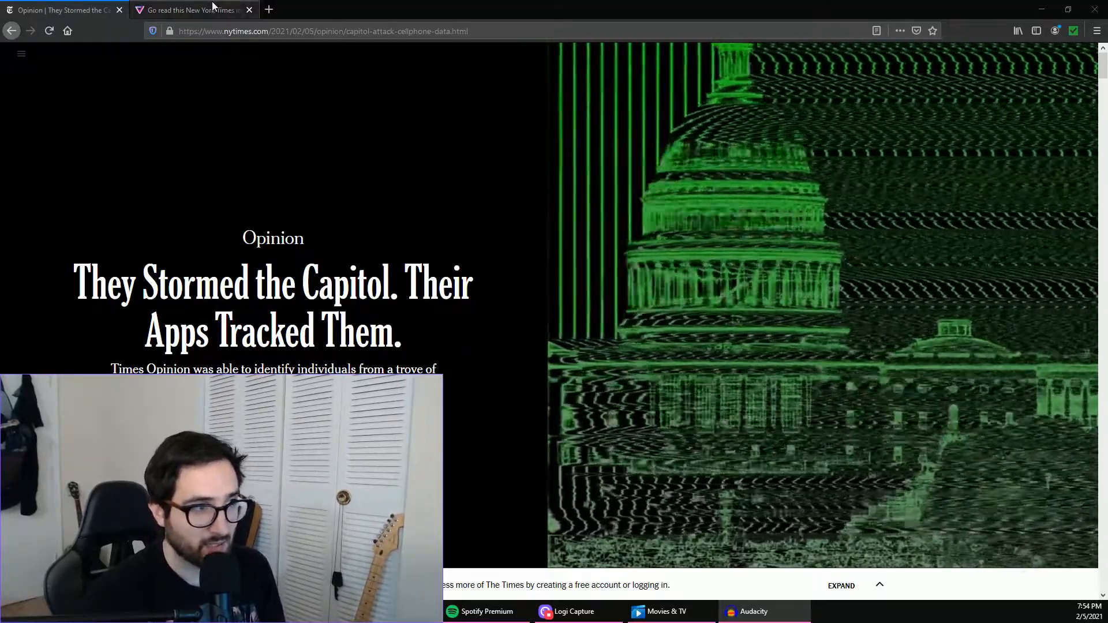
mouse_move(191, 11)
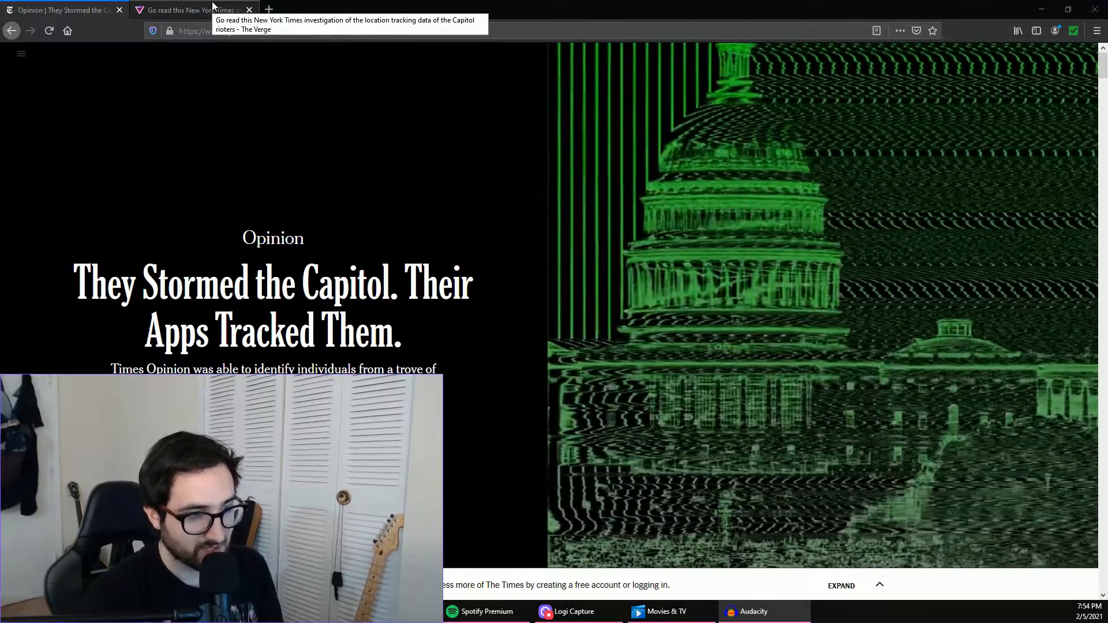
Switch to the NYT opinion article tab and scroll down toward the time-lapse rally map
click(191, 11)
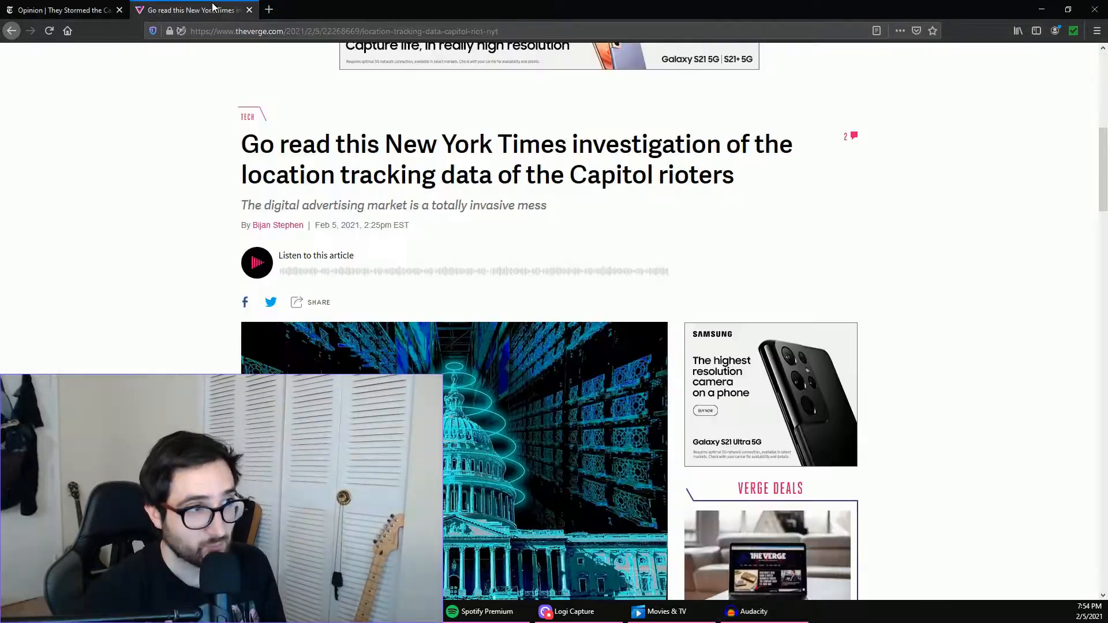
scroll(up, 3)
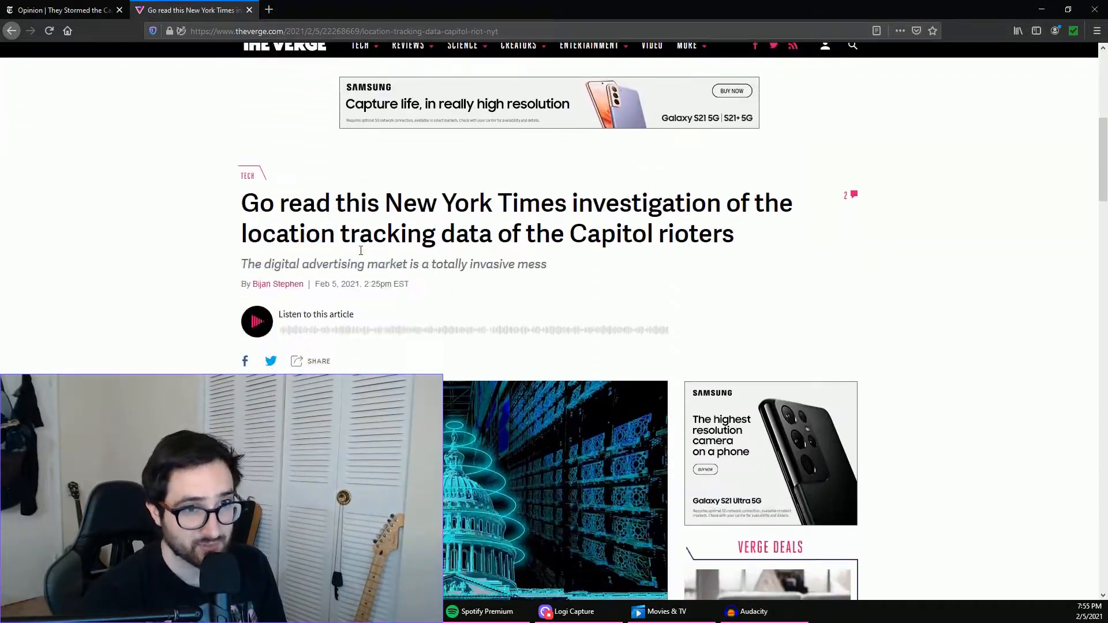
mouse_move(288, 184)
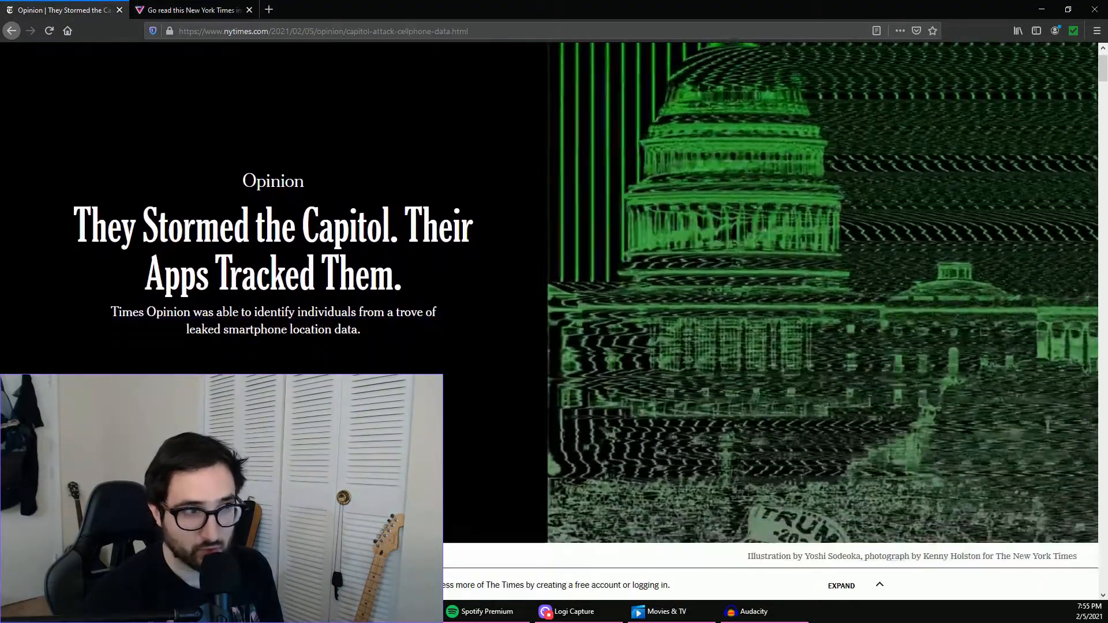
scroll(down, 3)
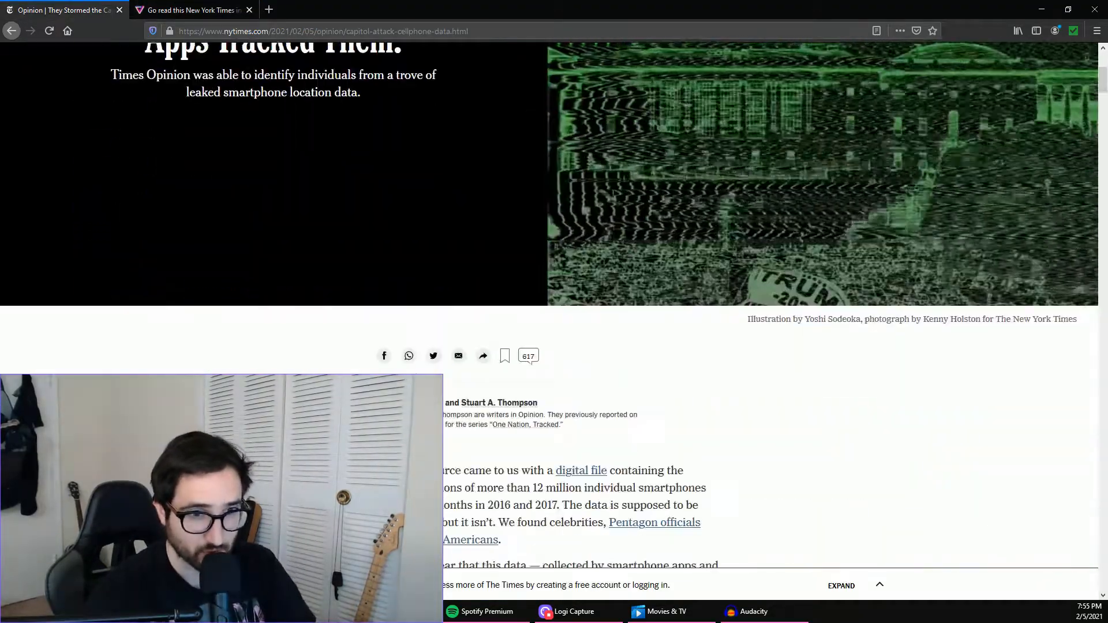
scroll(down, 3)
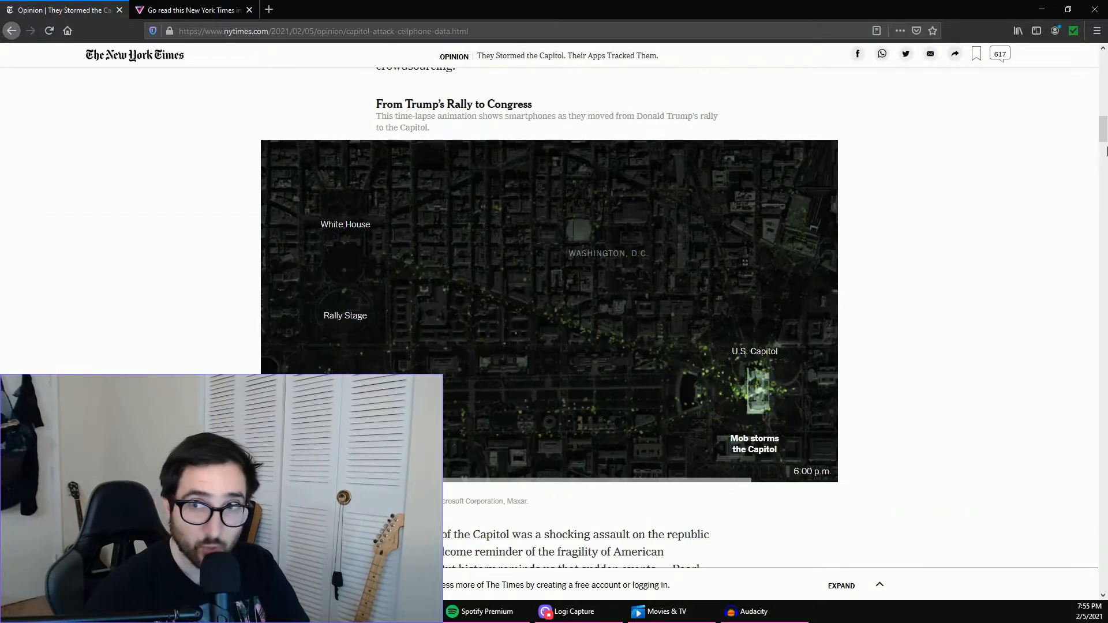
scroll(down, 3)
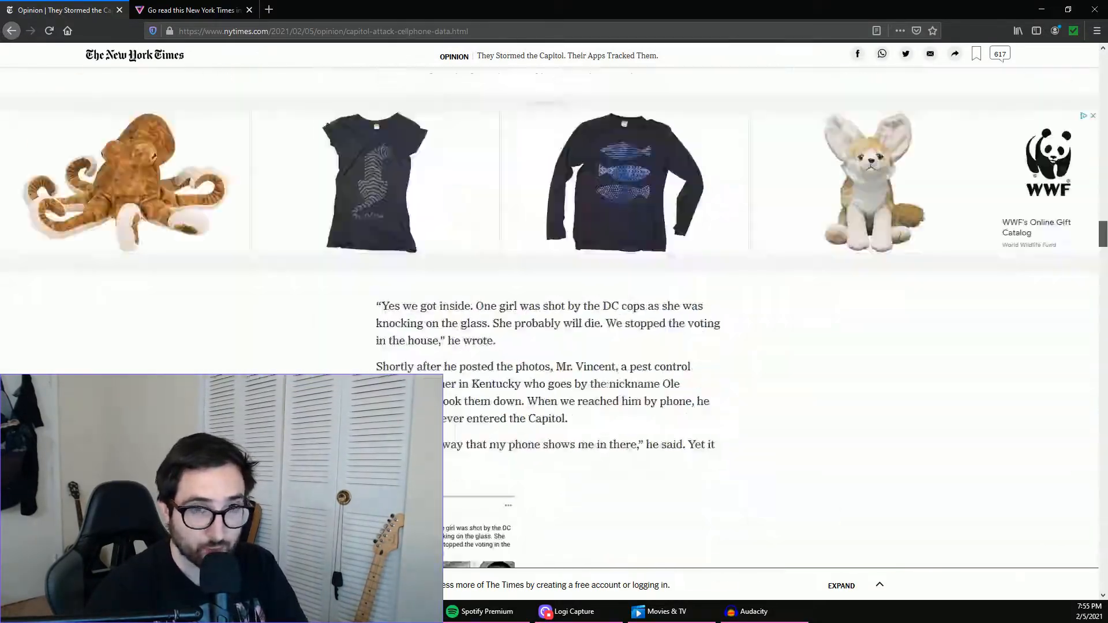
scroll(up, 3)
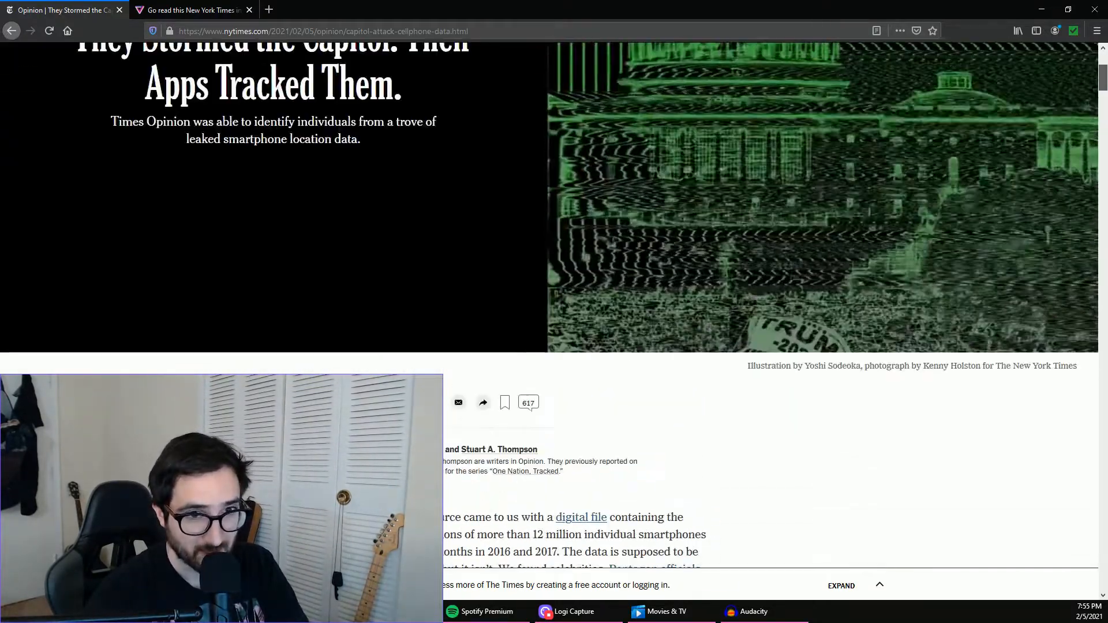
scroll(up, 3)
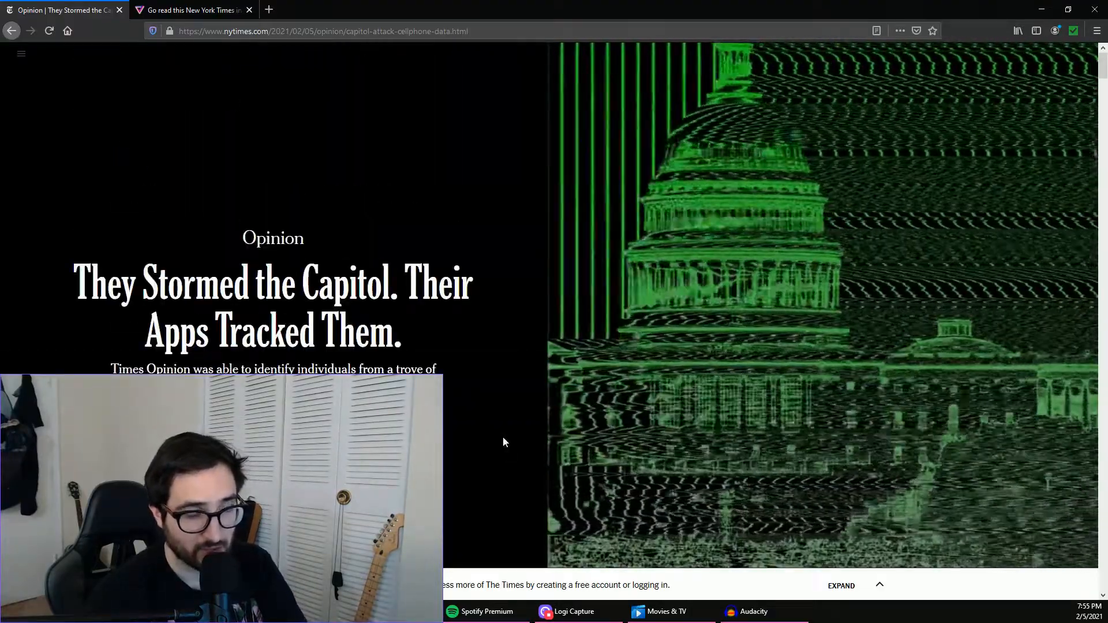
scroll(down, 3)
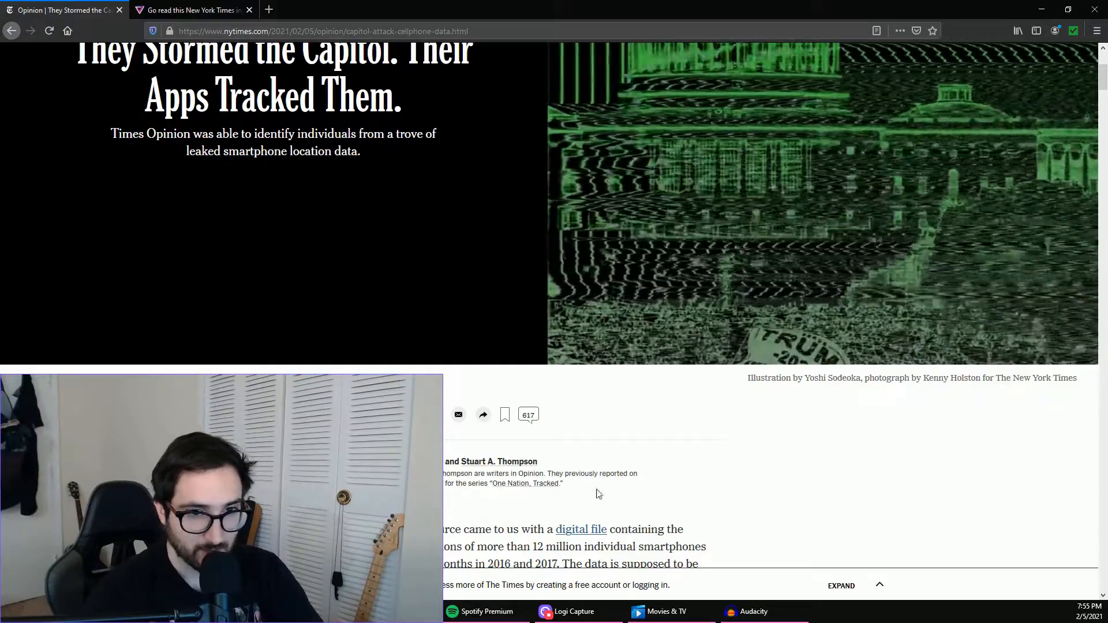
Scroll to the passage below the map calling the attack a shocking assault on the republic
scroll(up, 3)
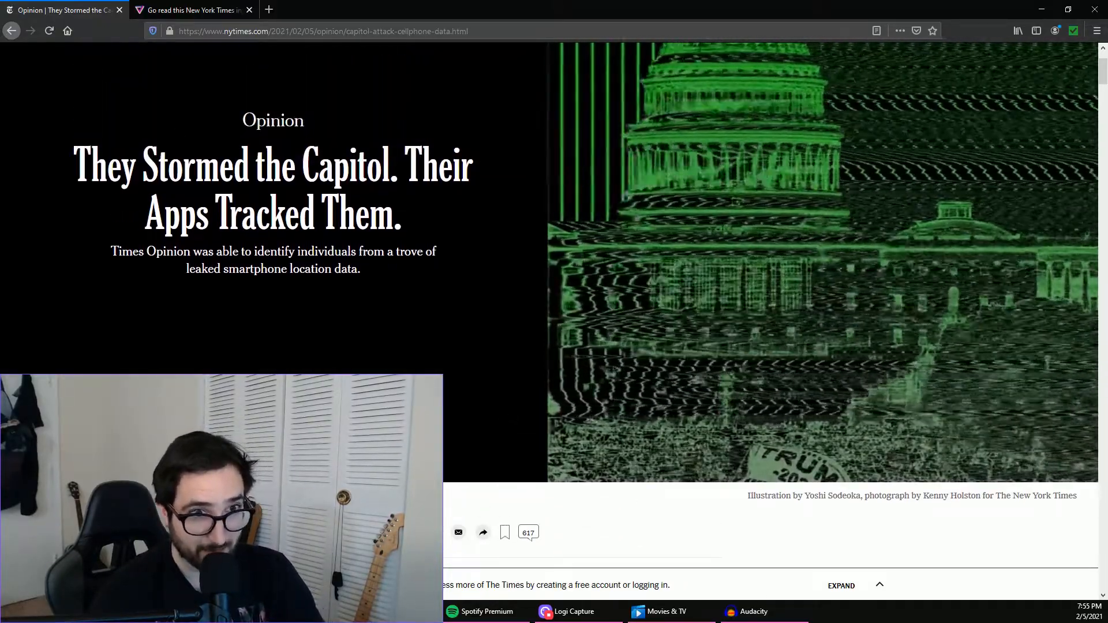
scroll(down, 3)
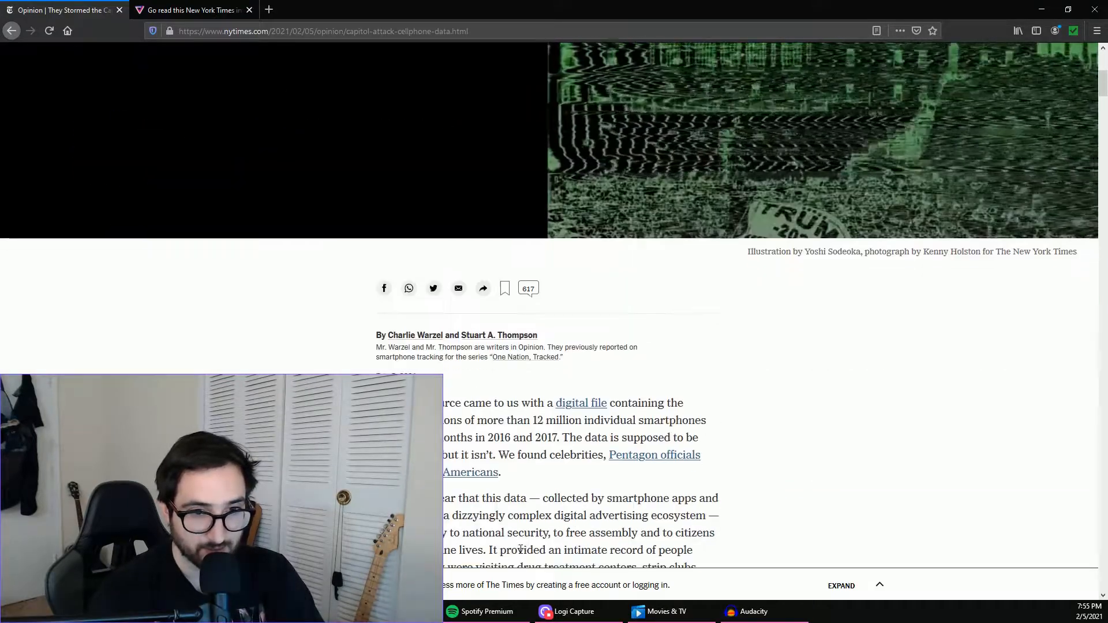
scroll(down, 3)
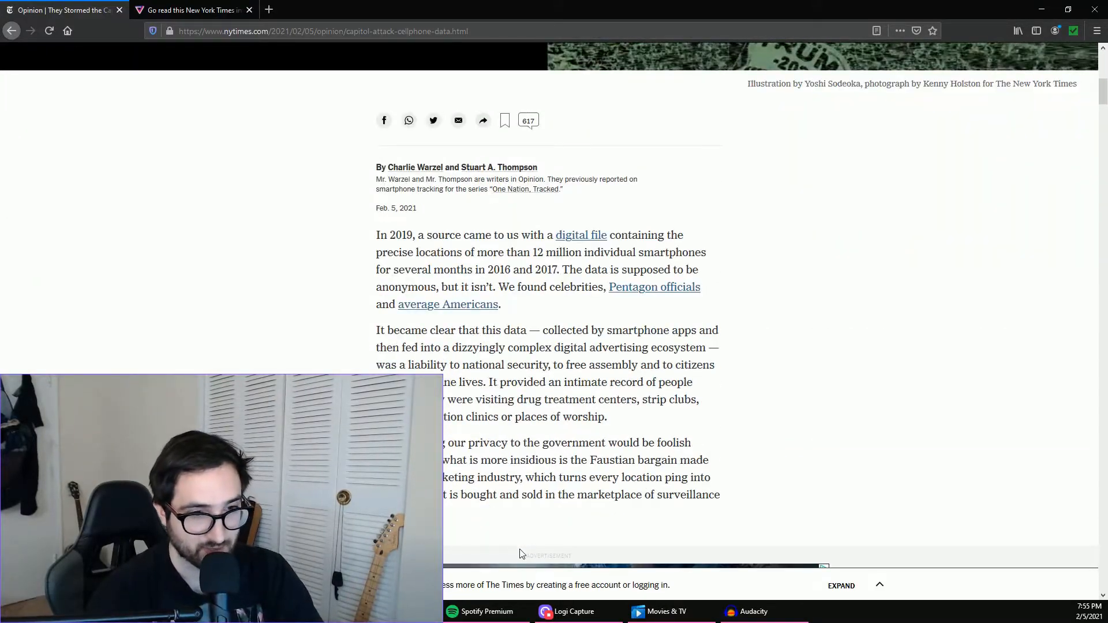
scroll(up, 3)
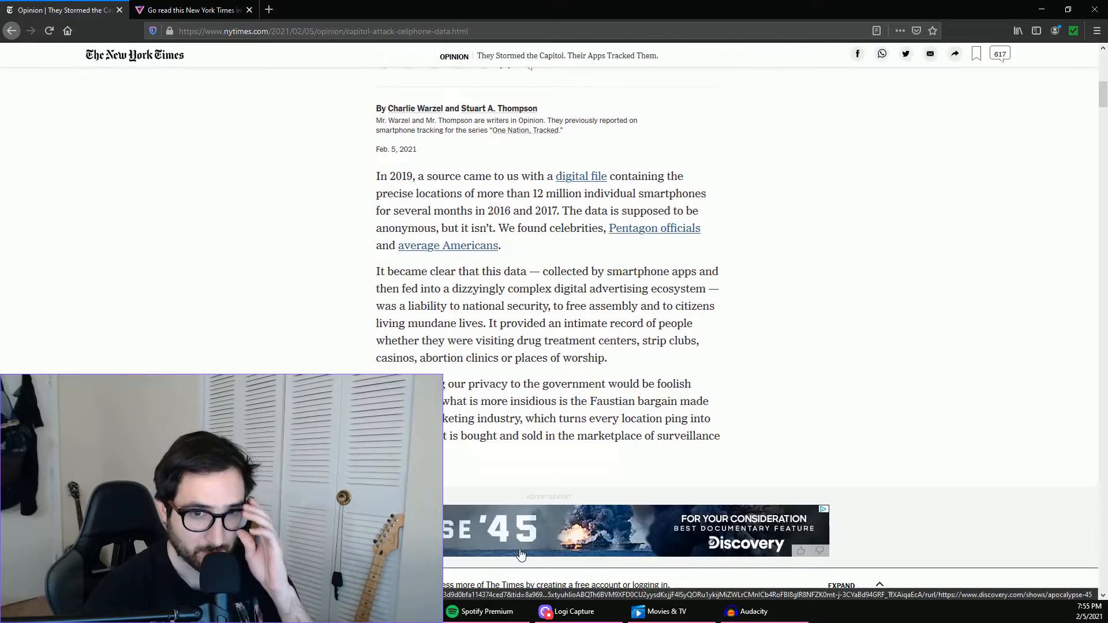
scroll(down, 3)
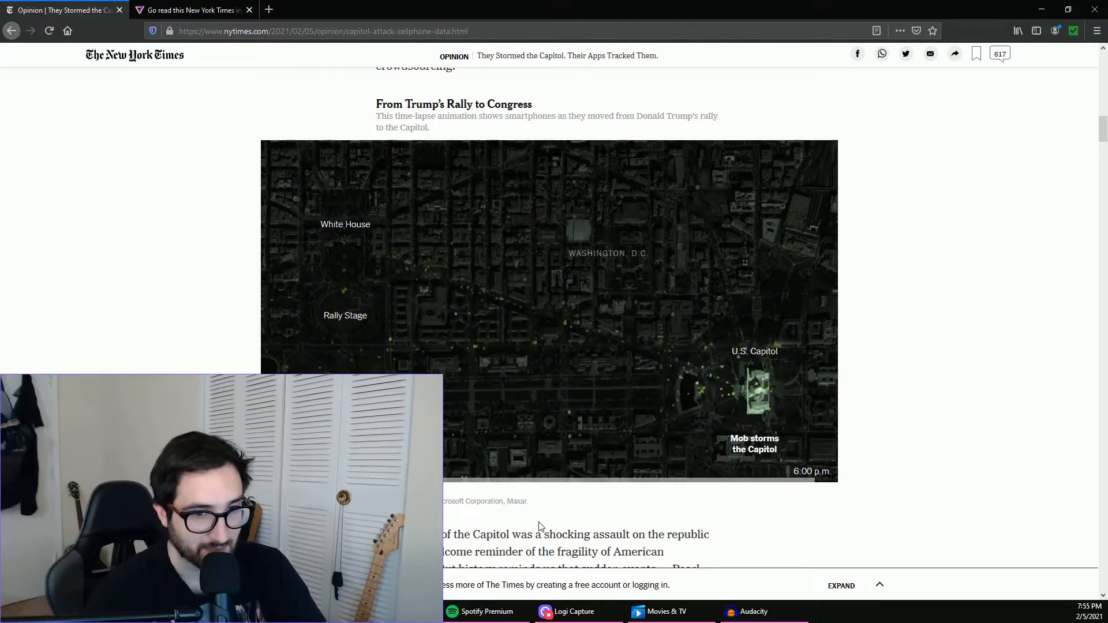
scroll(down, 3)
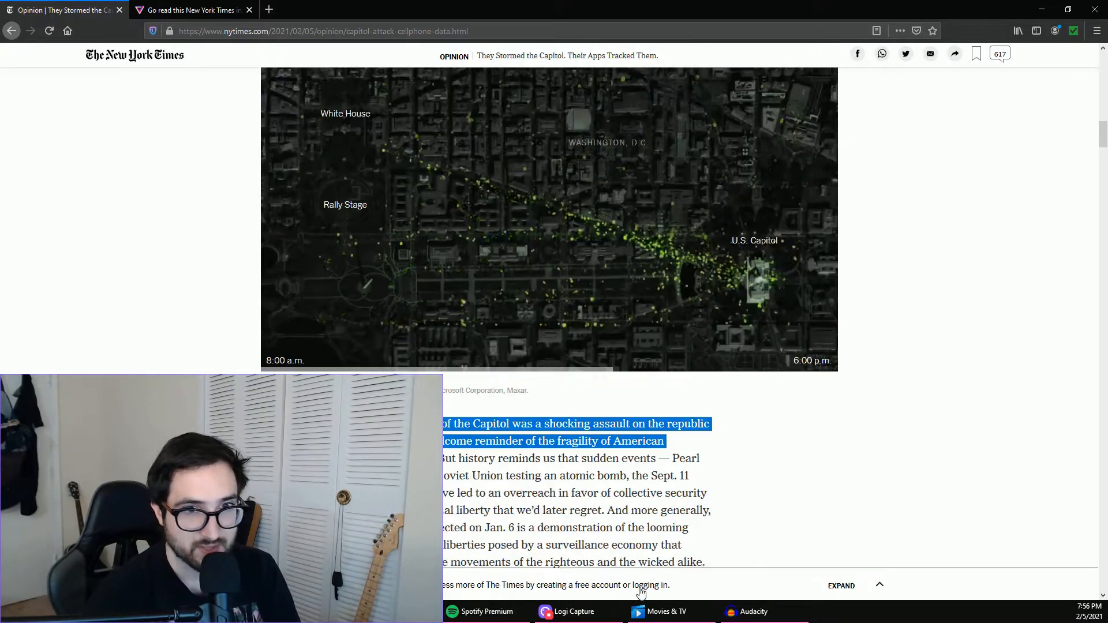
Scroll back up so the article headline and Capitol illustration are in view
scroll(up, 3)
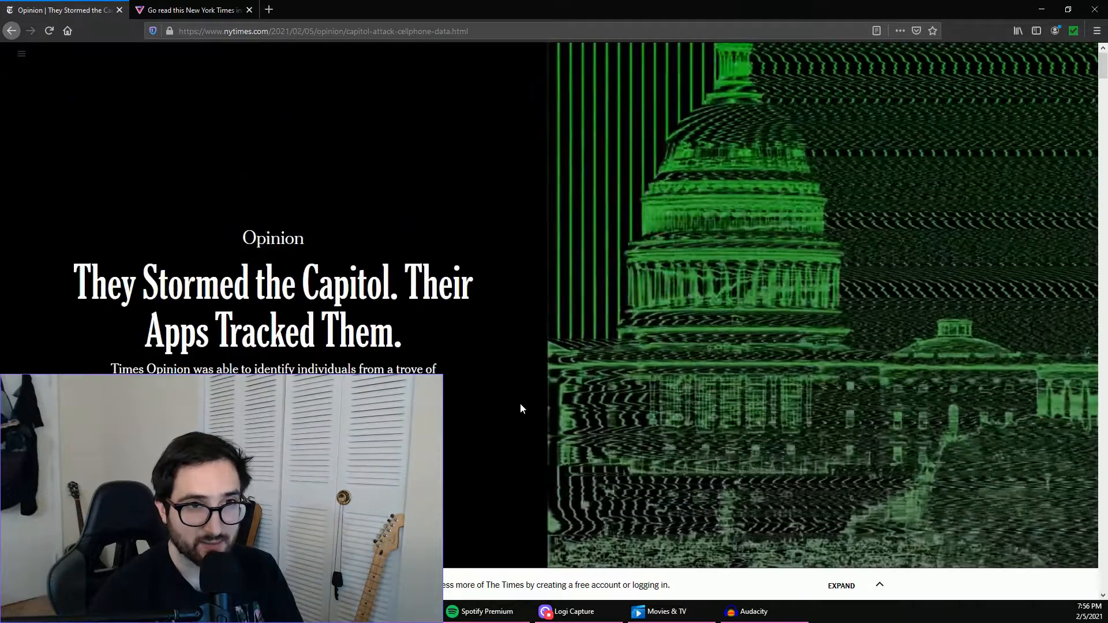
scroll(down, 3)
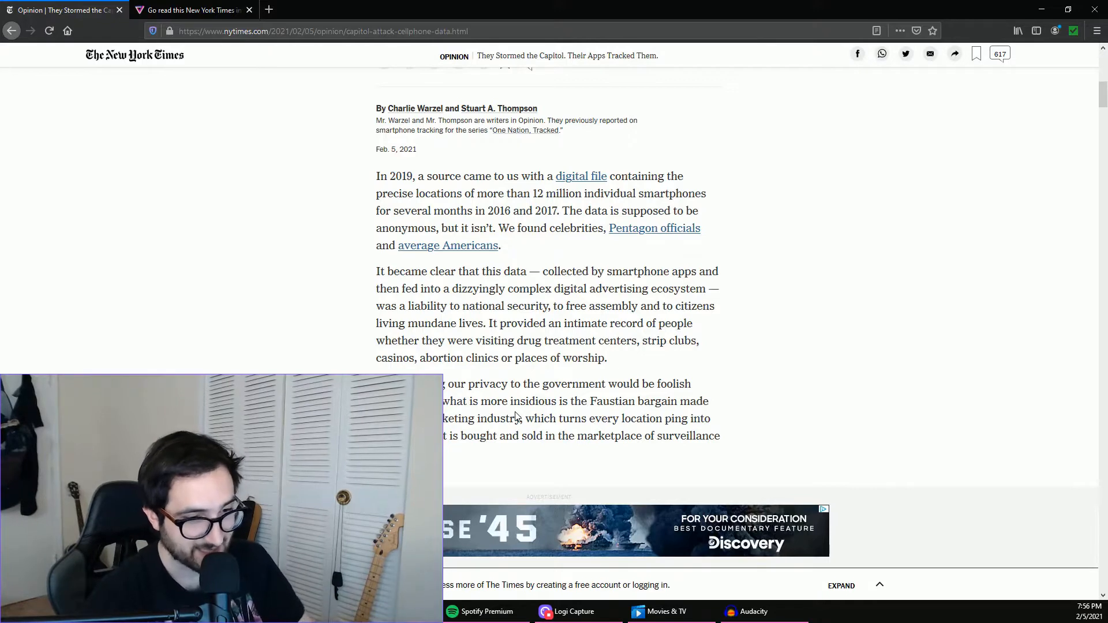
mouse_move(516, 414)
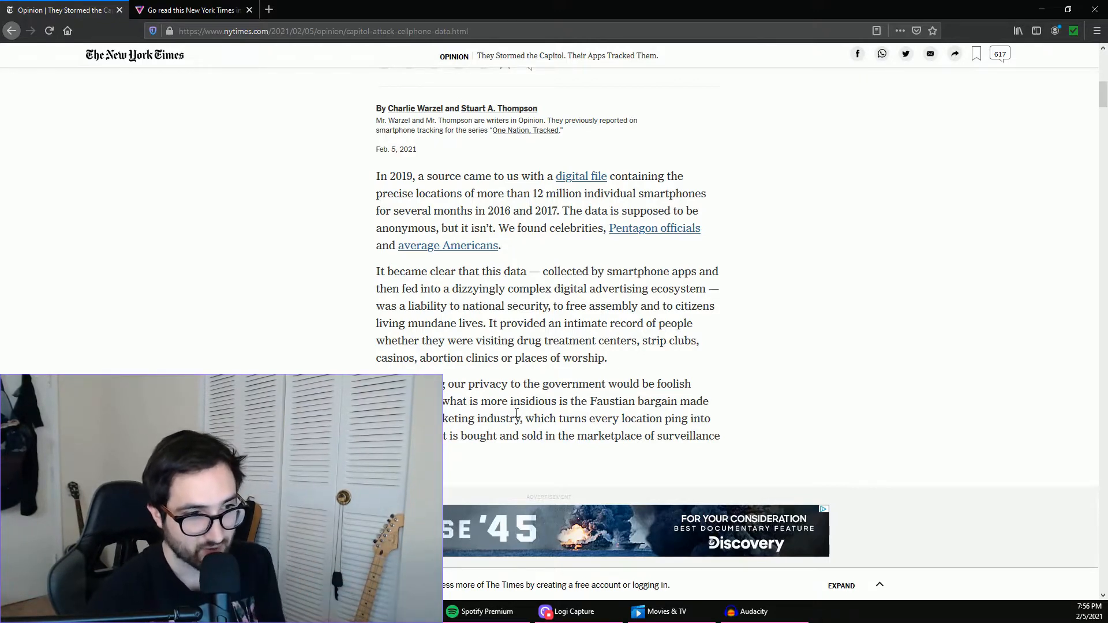
mouse_move(547, 473)
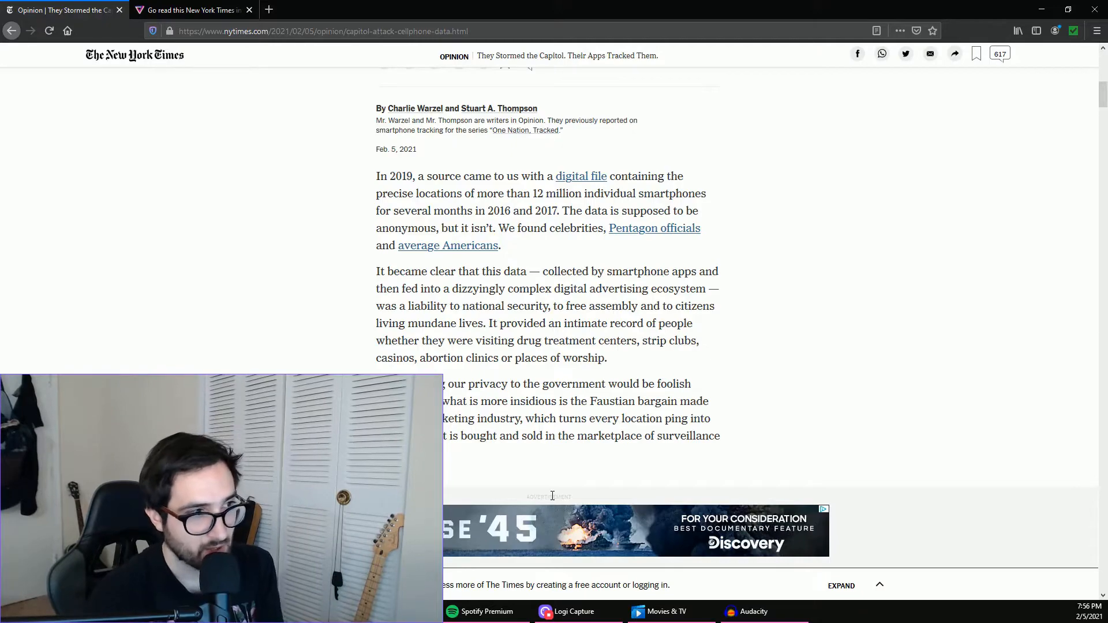
mouse_move(562, 513)
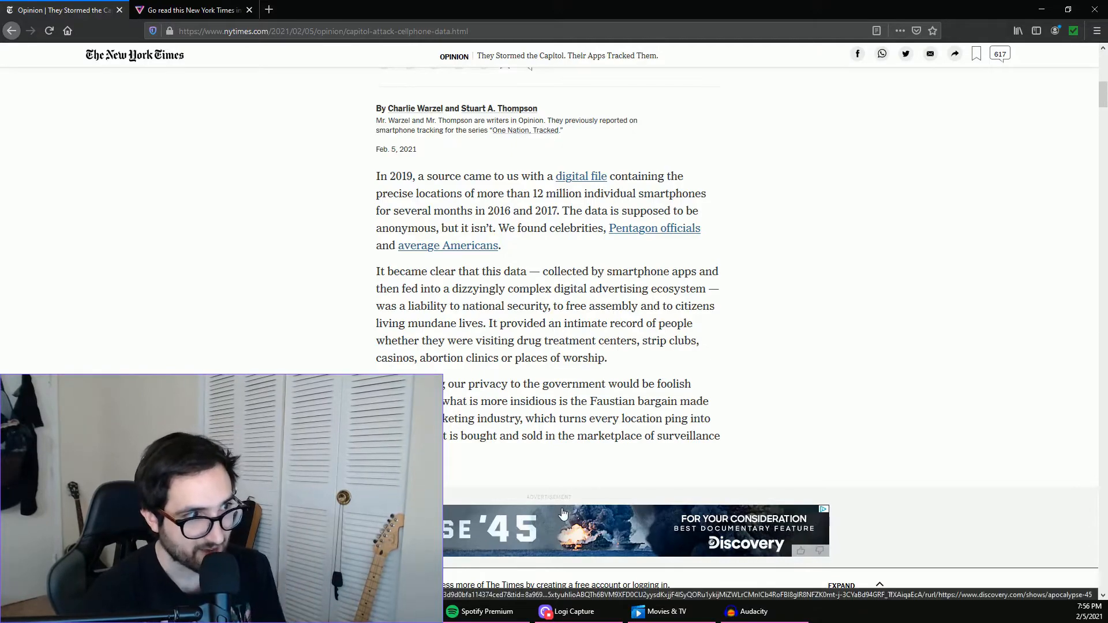
scroll(up, 3)
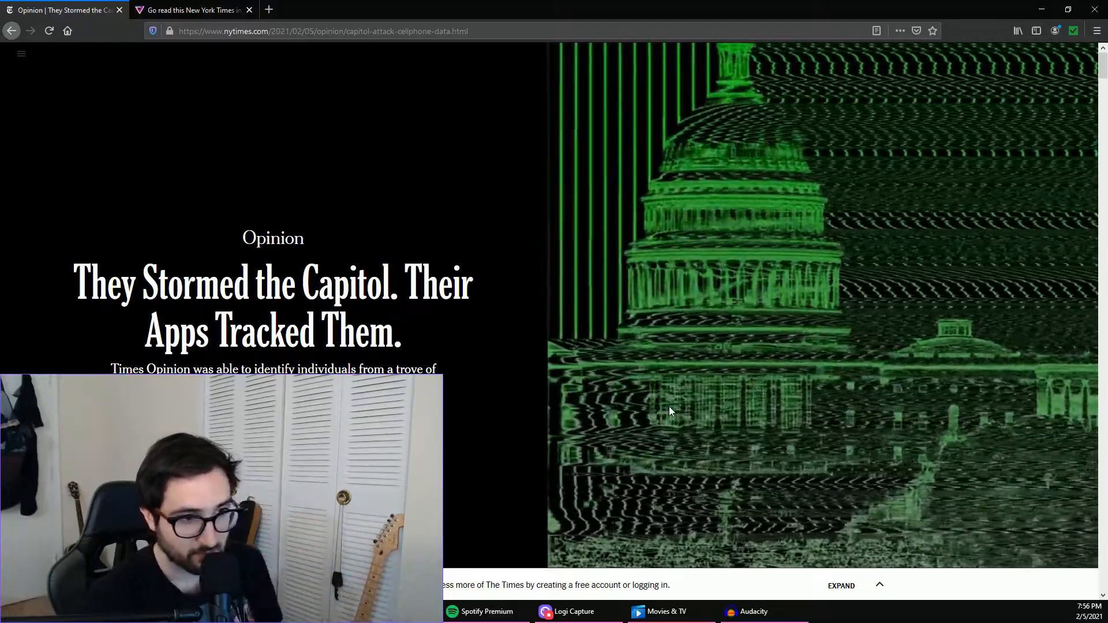
scroll(down, 3)
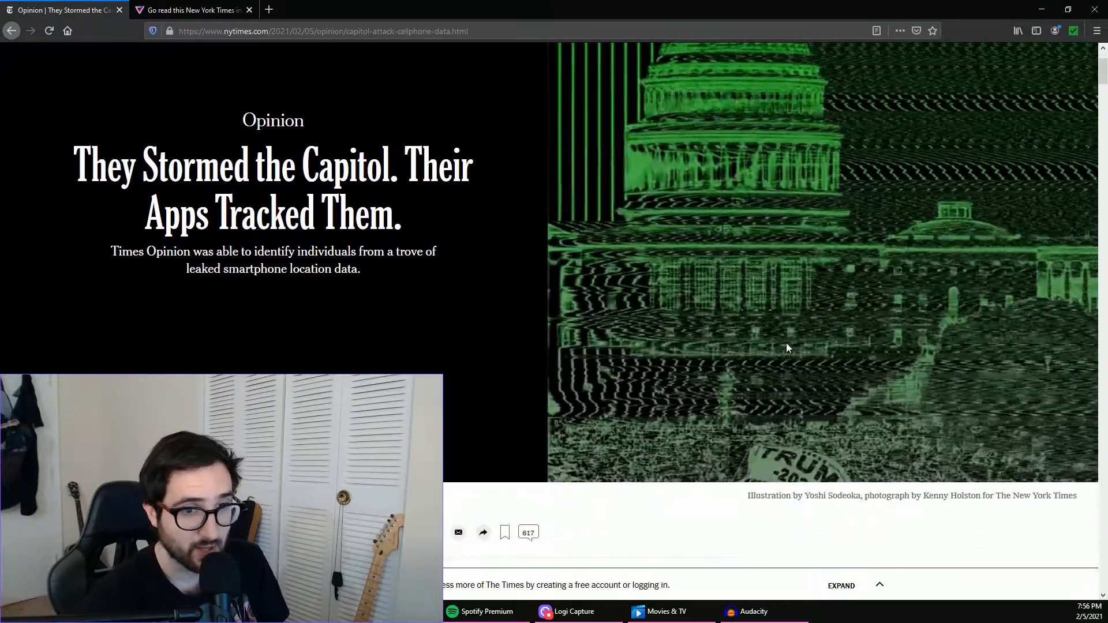
scroll(down, 3)
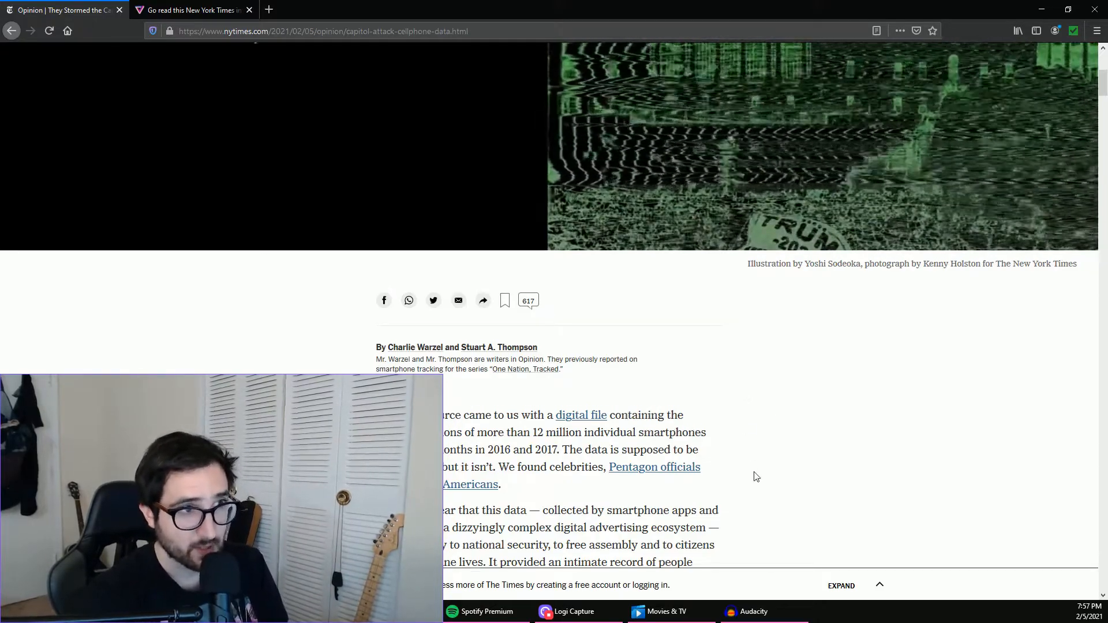
scroll(up, 3)
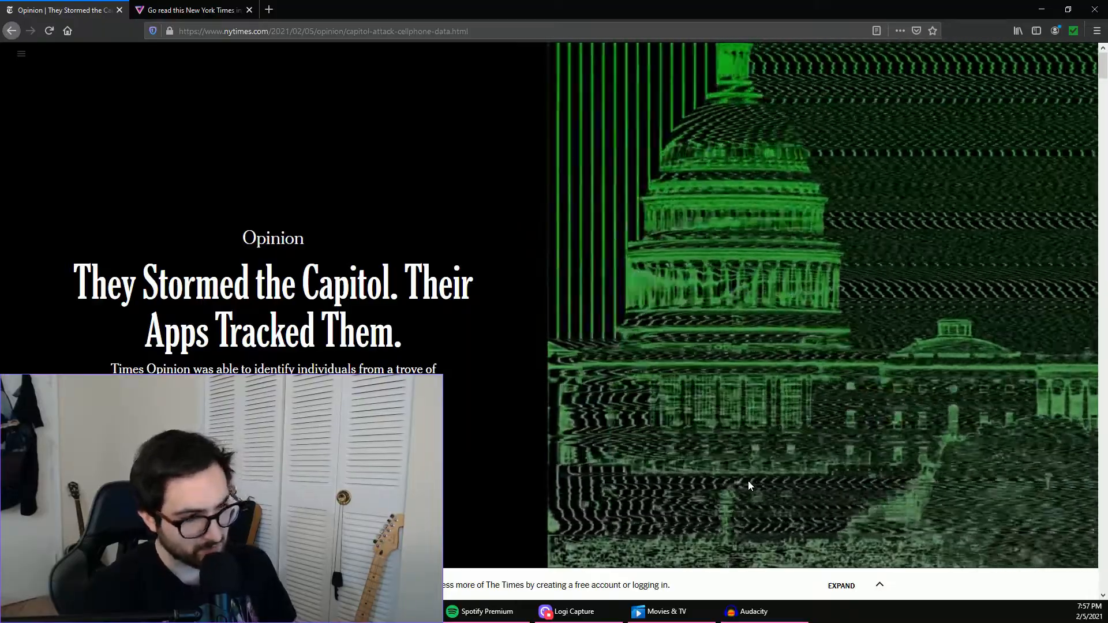
mouse_move(666, 612)
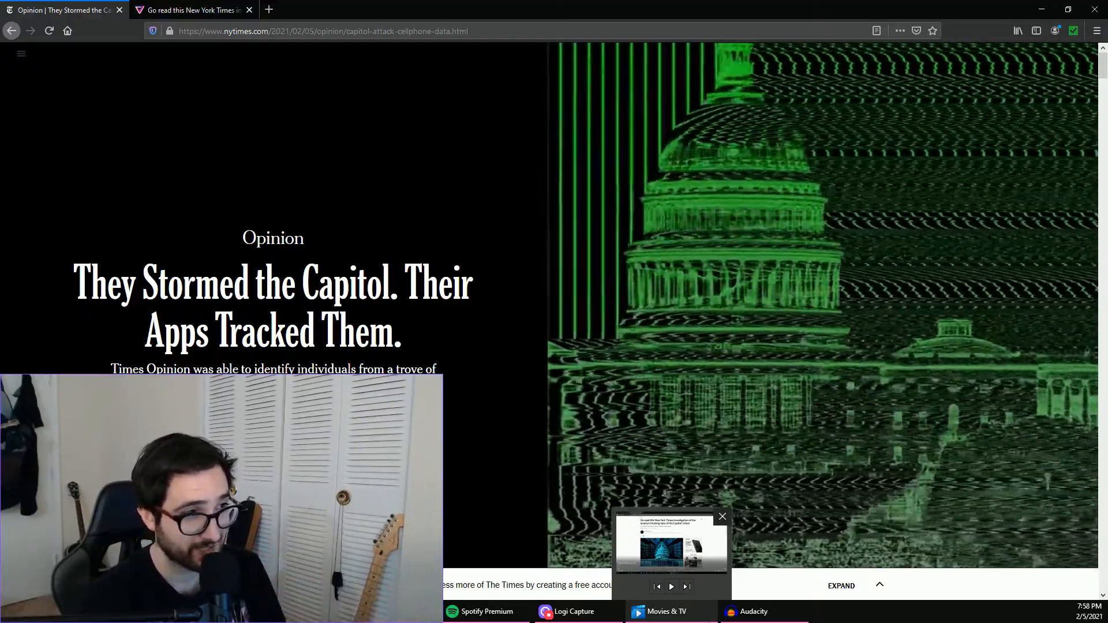
click(721, 517)
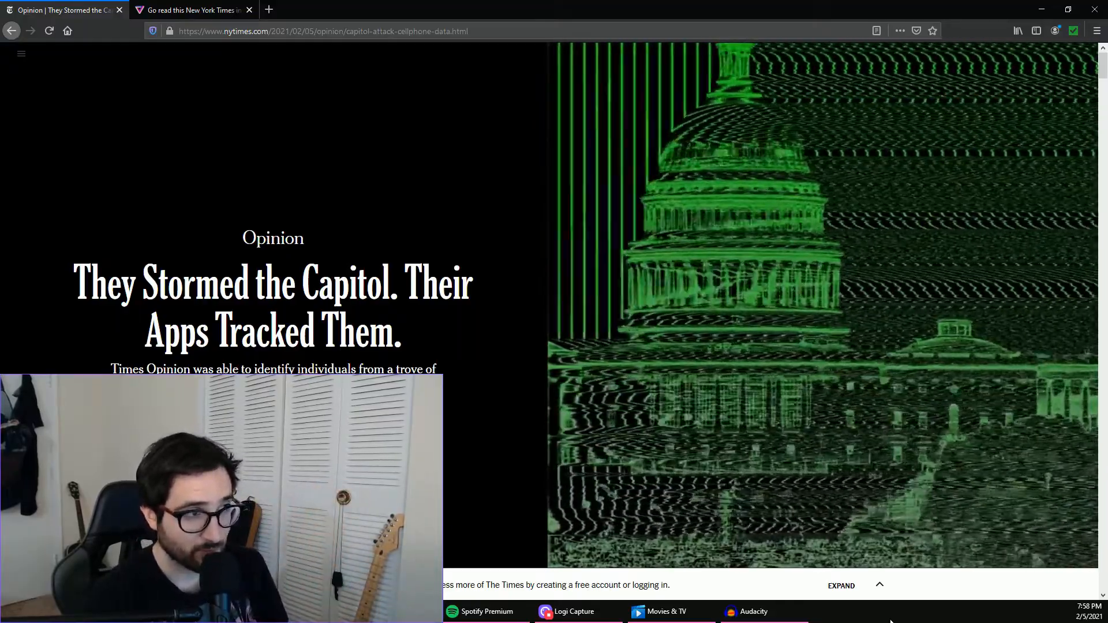
mouse_move(458, 429)
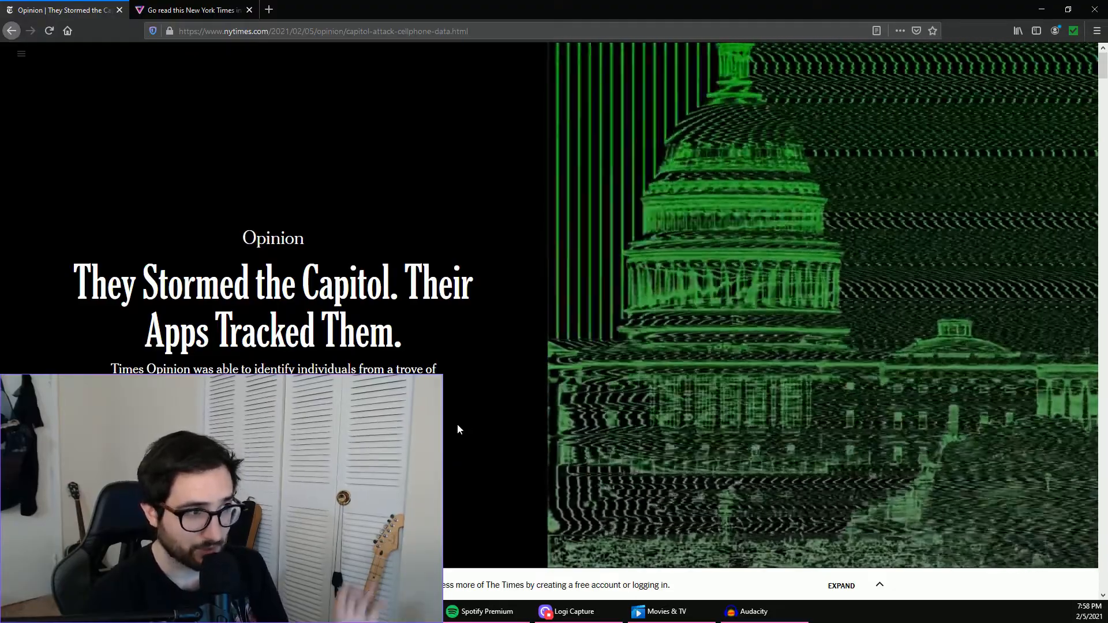
Scroll down through the opening paragraphs past the rally time-lapse map
scroll(down, 3)
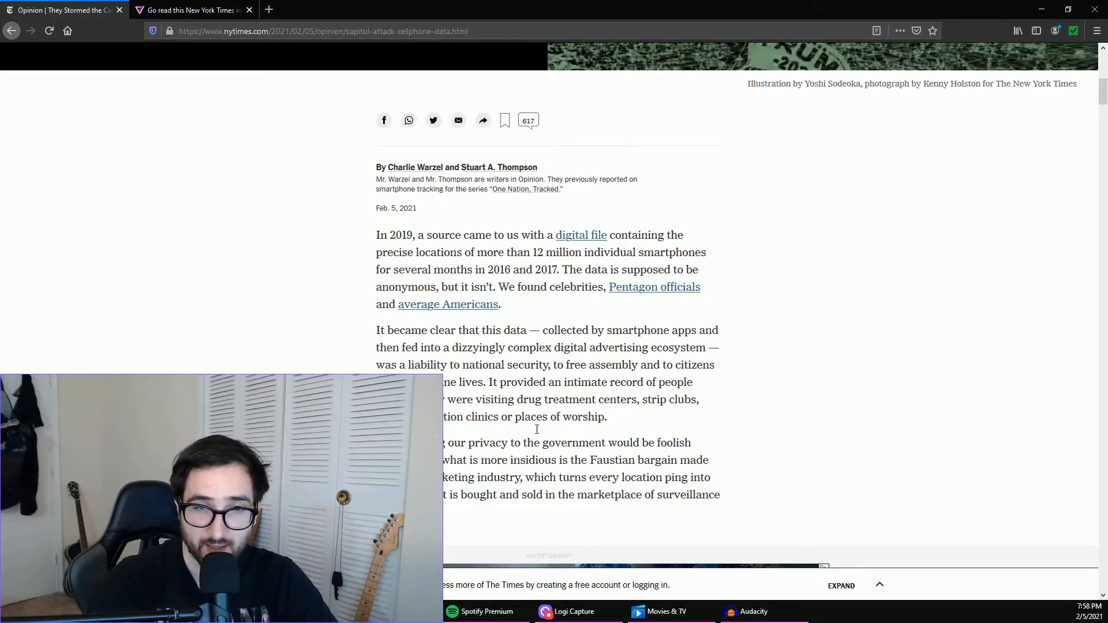
scroll(up, 3)
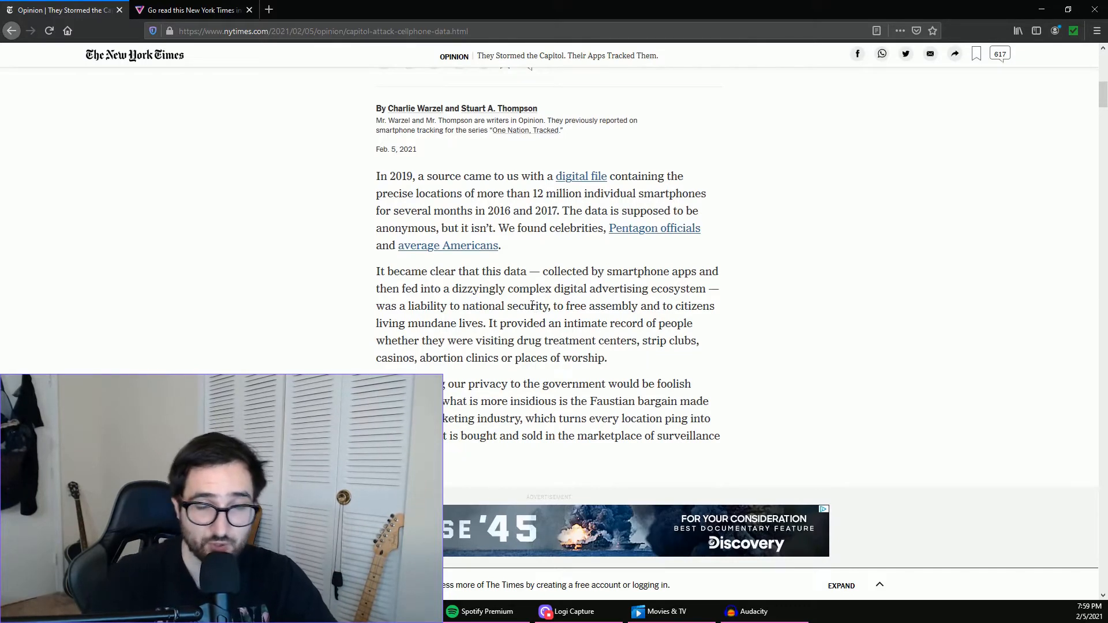
scroll(down, 3)
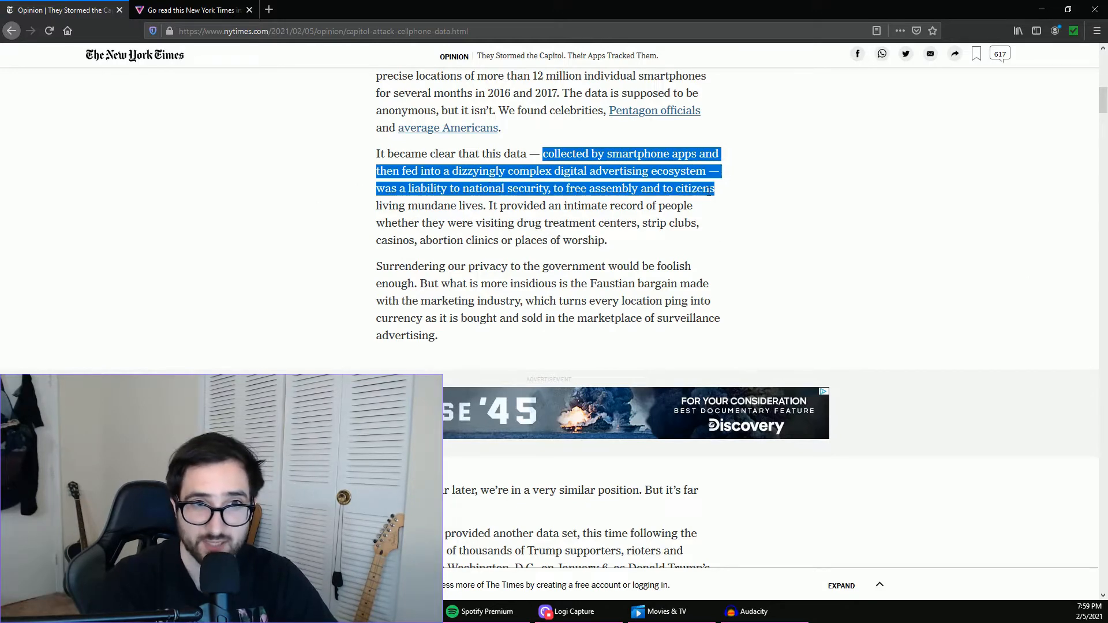
mouse_move(629, 314)
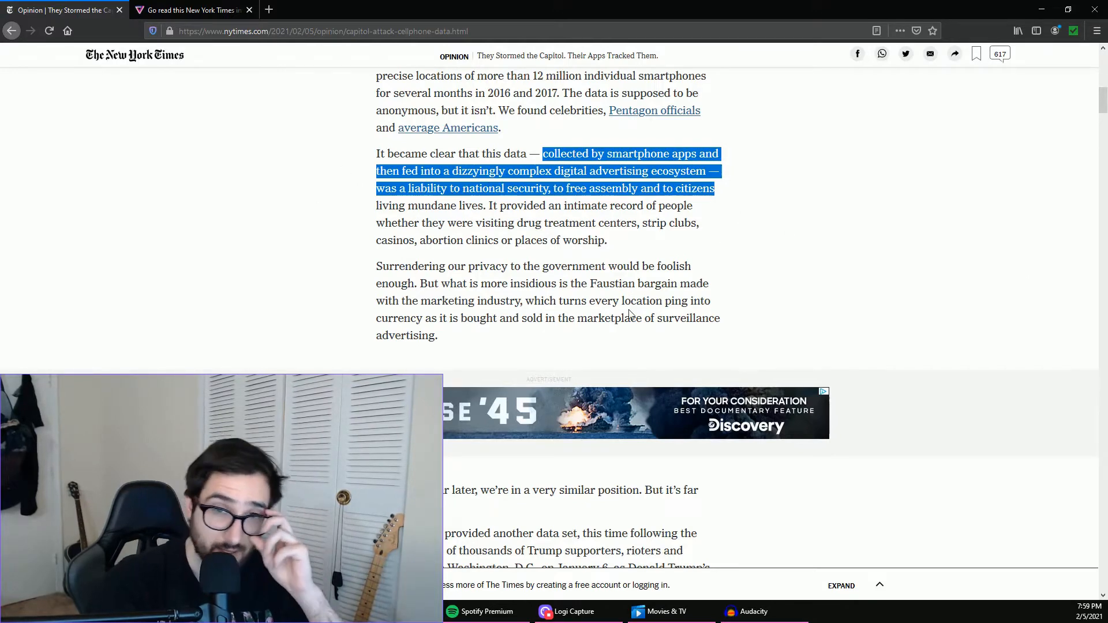
scroll(down, 3)
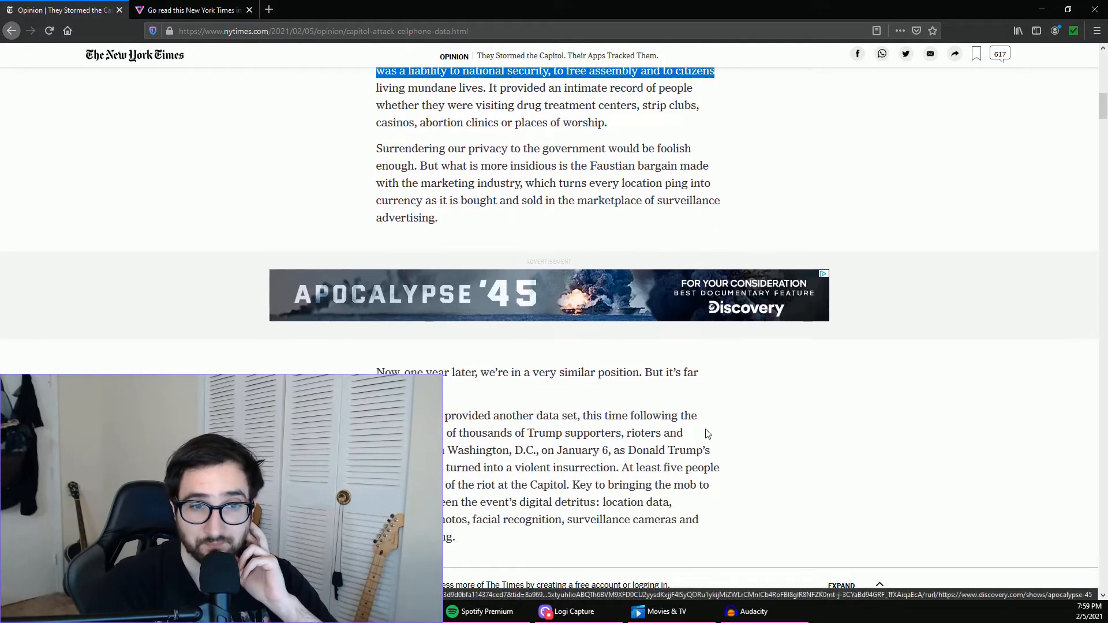
scroll(down, 3)
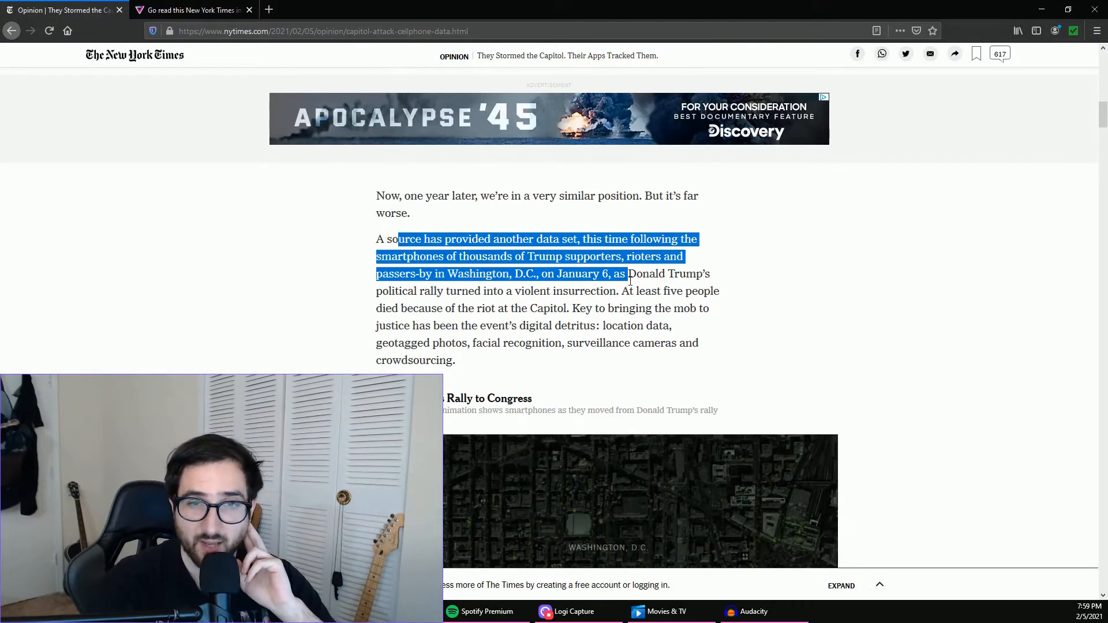
Continue to the 'About 40 percent' paragraph on phones tracked near the rally stage
scroll(down, 3)
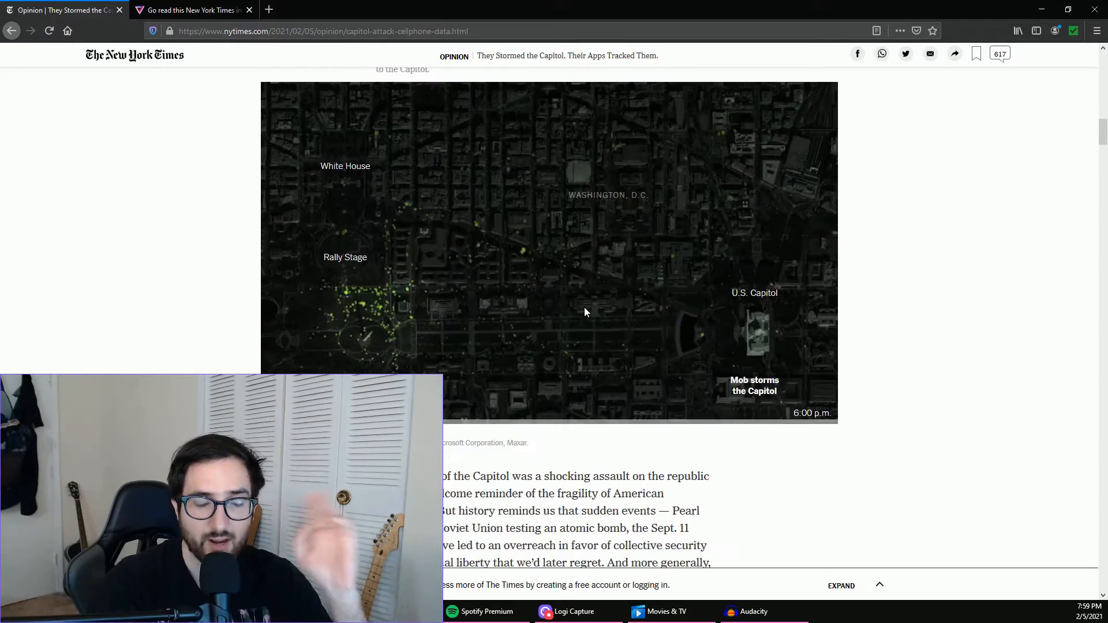
scroll(down, 3)
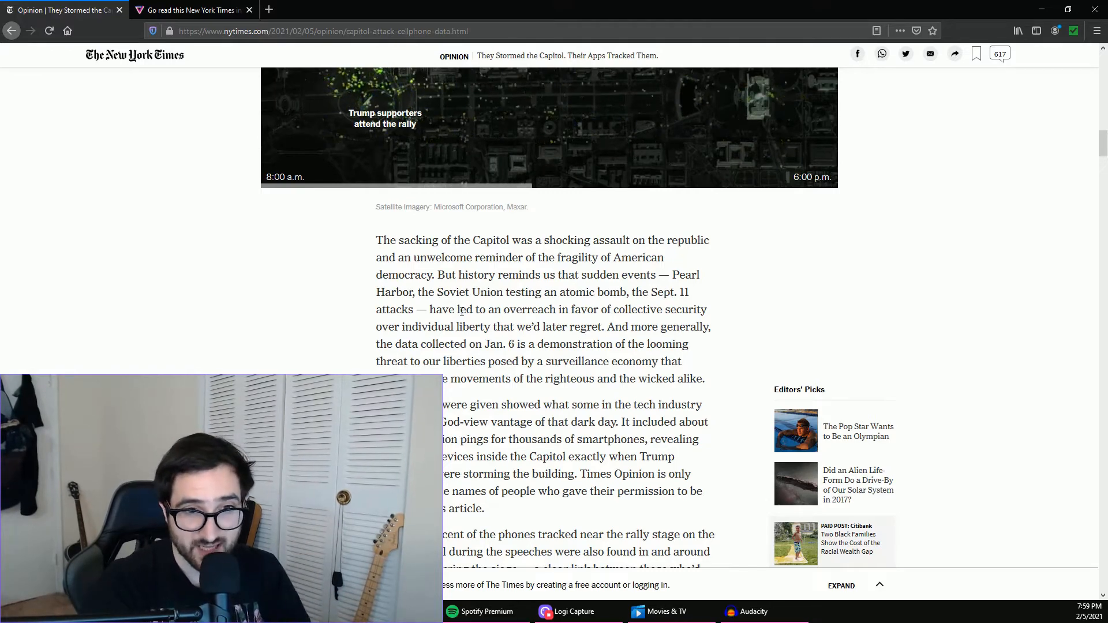
scroll(down, 3)
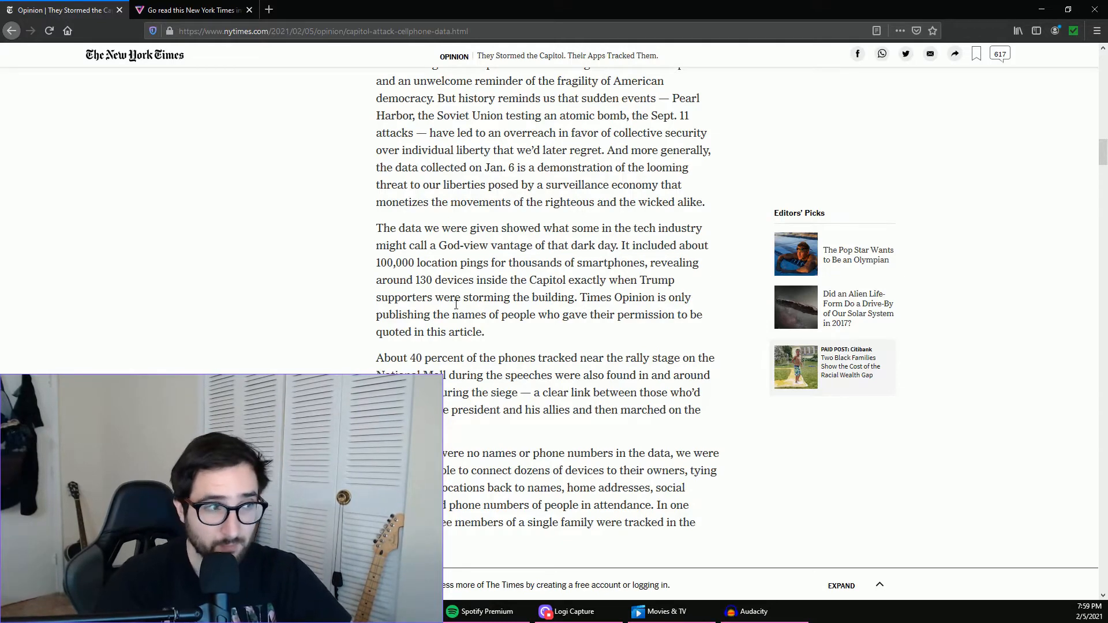
scroll(down, 3)
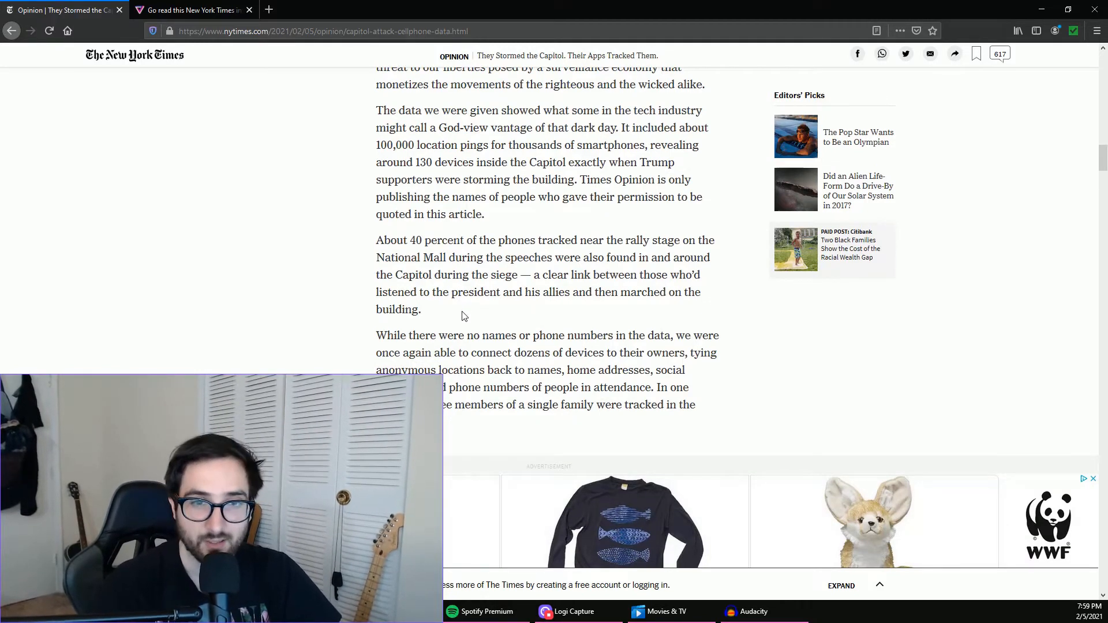
Scroll down to the 'While there were no names' paragraph and the advertisement below it
scroll(down, 3)
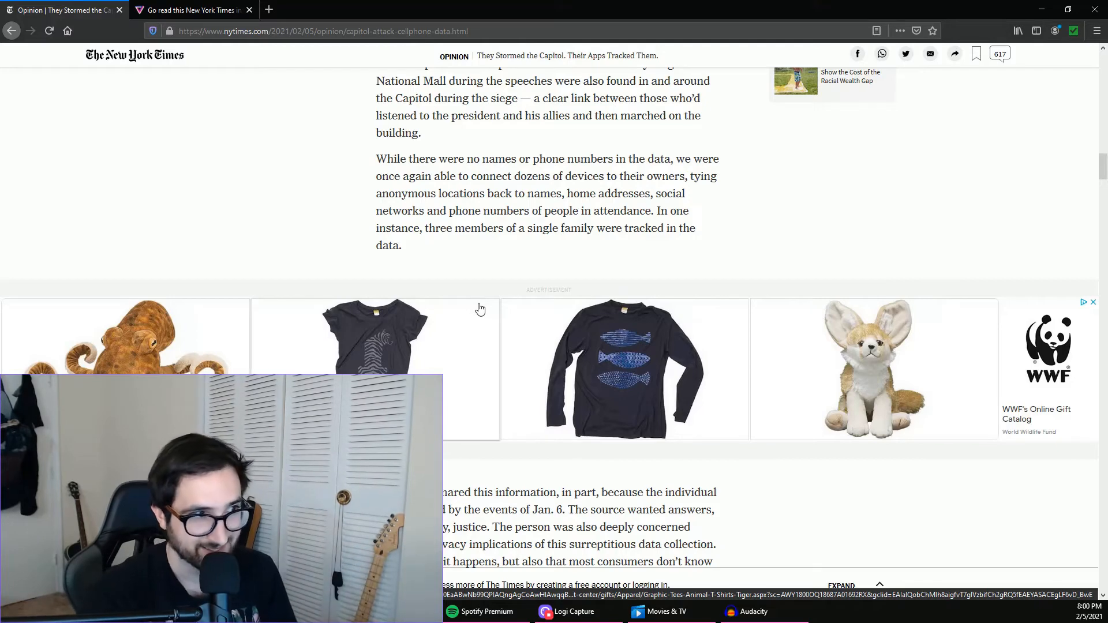
Scroll through the Ronnie Vincent section to the paragraph on imprecise location data
scroll(down, 3)
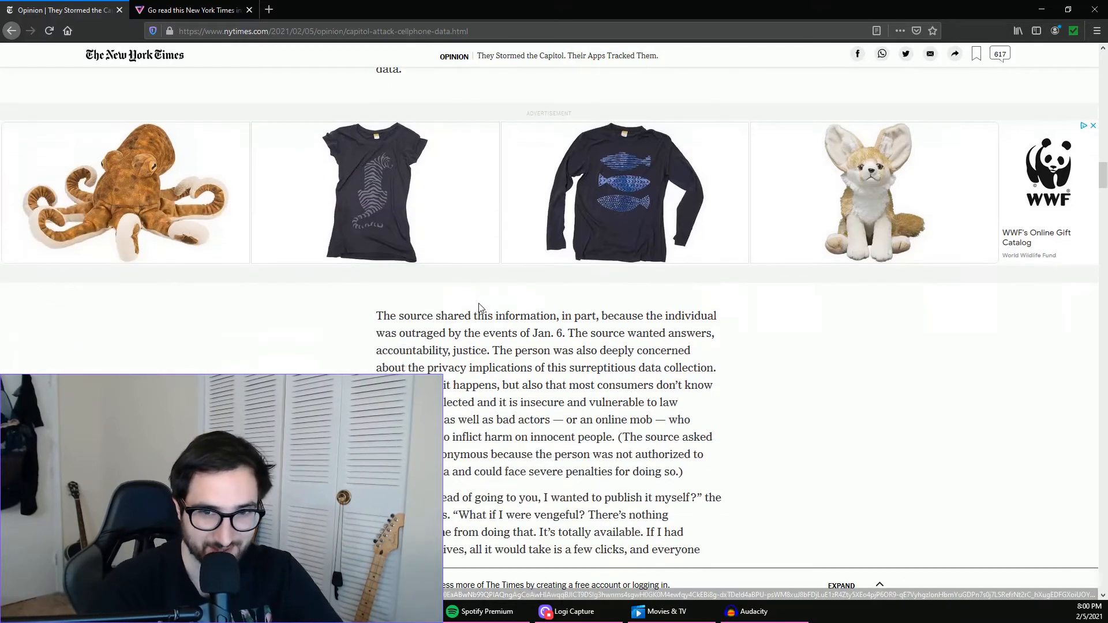
scroll(down, 3)
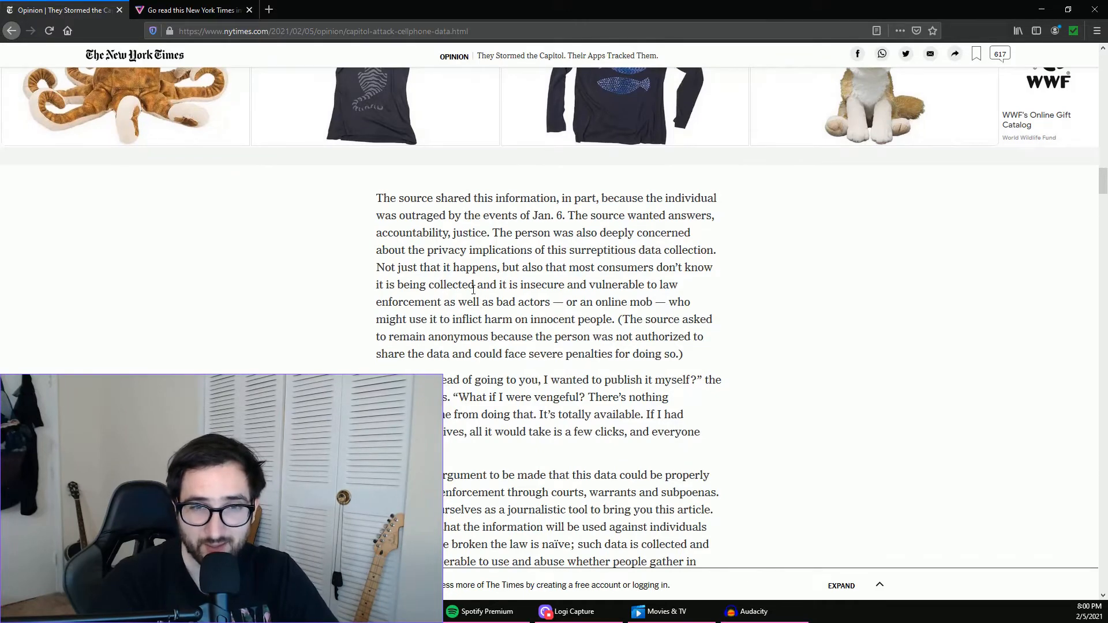
scroll(down, 3)
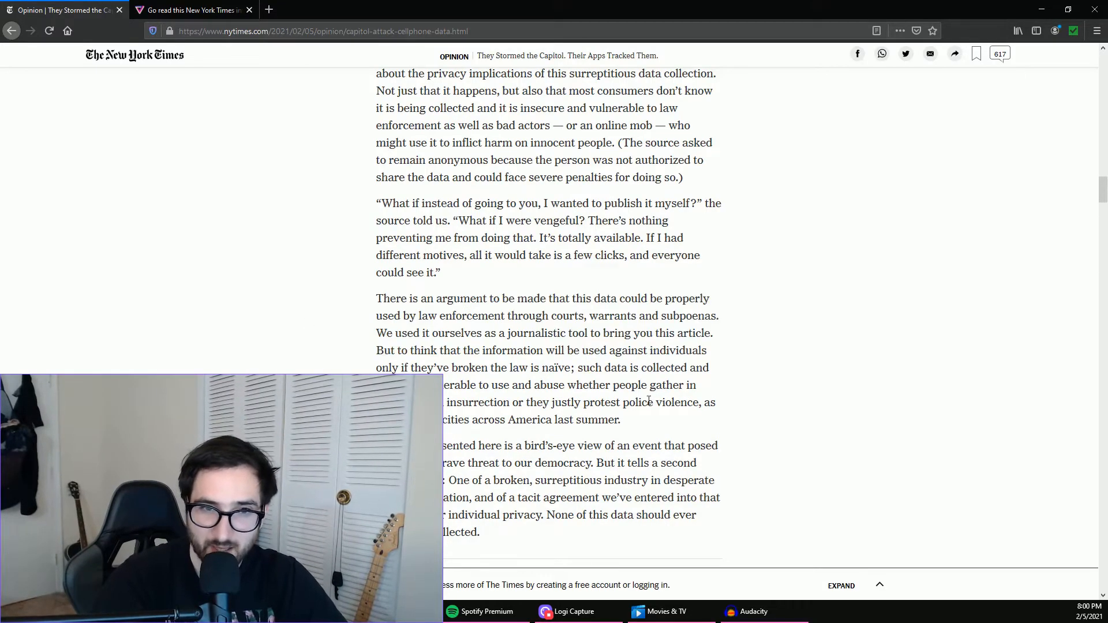
scroll(down, 3)
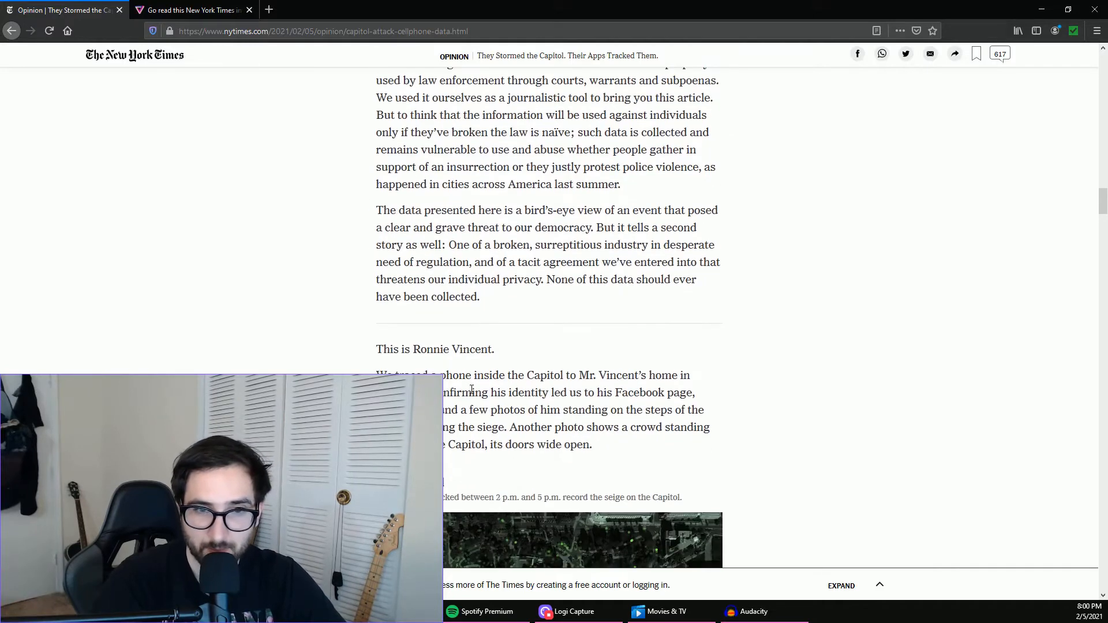
scroll(down, 3)
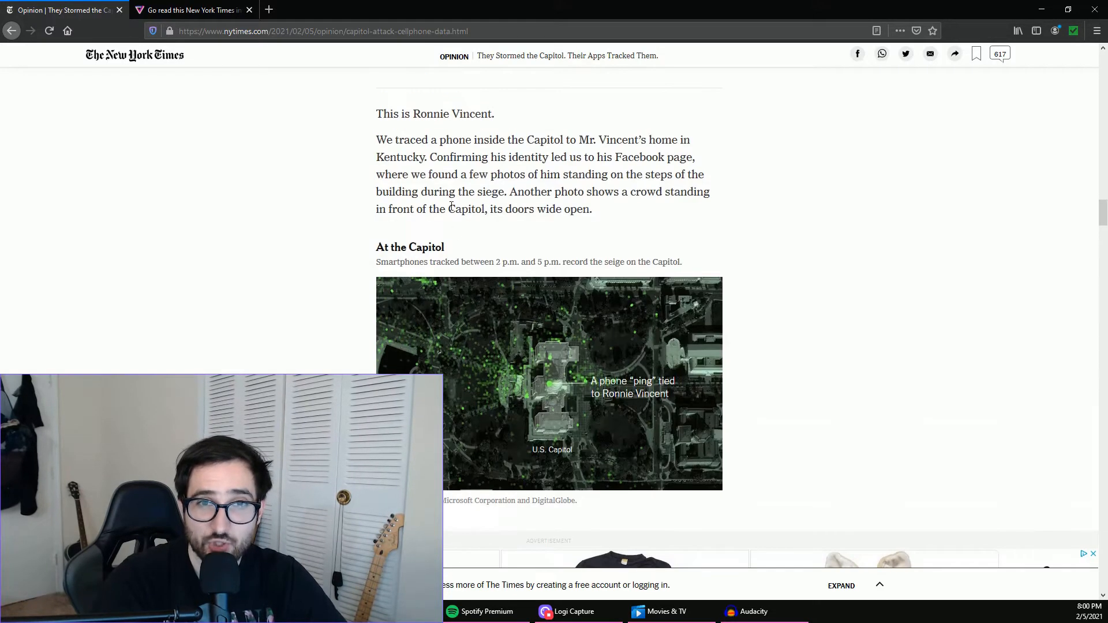
scroll(down, 3)
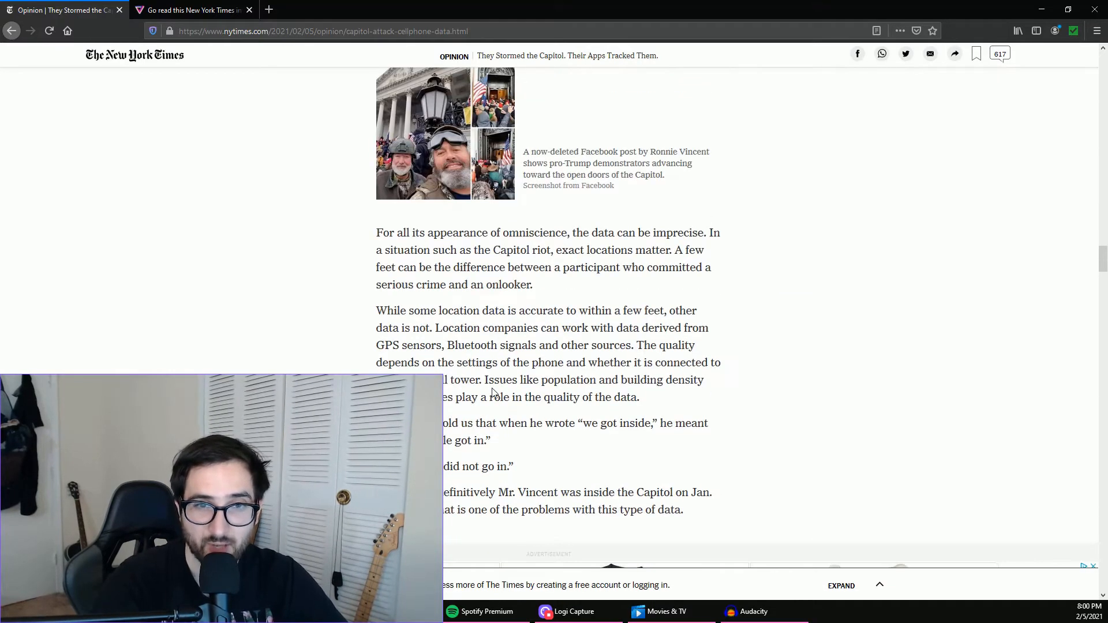
scroll(down, 3)
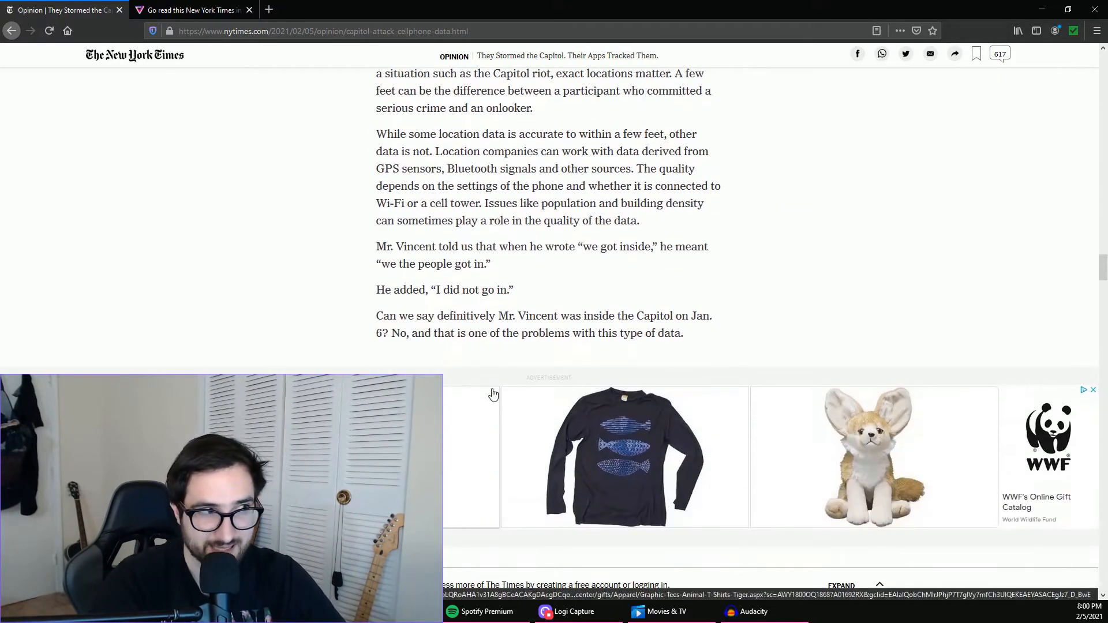
Scroll past the journey maps and ID-matching diagram to the closing paragraph and related pieces
scroll(down, 3)
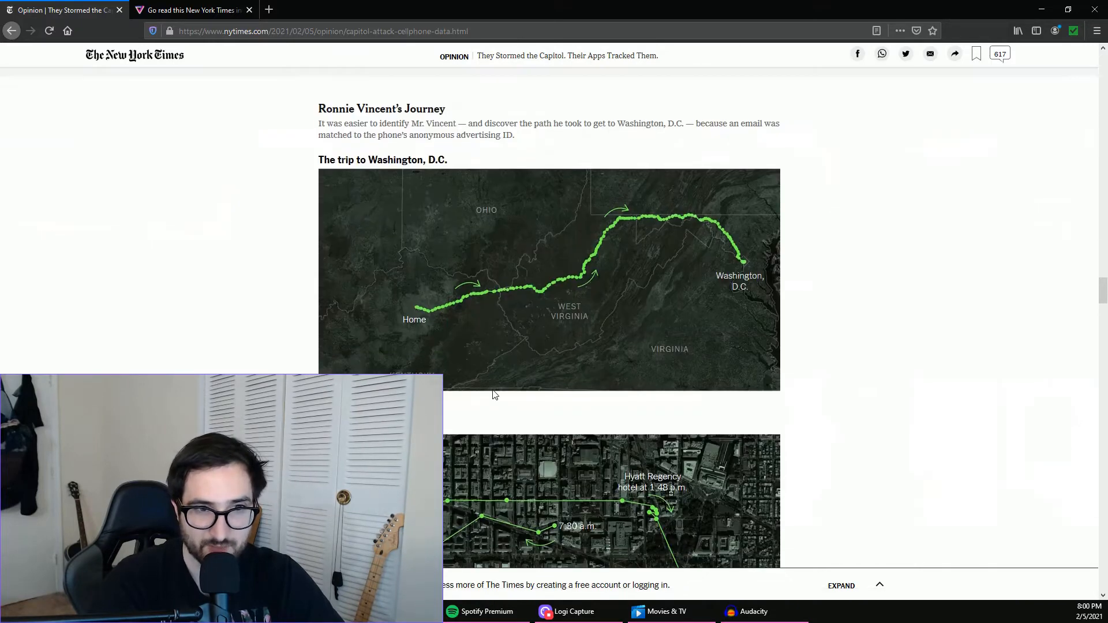
scroll(down, 3)
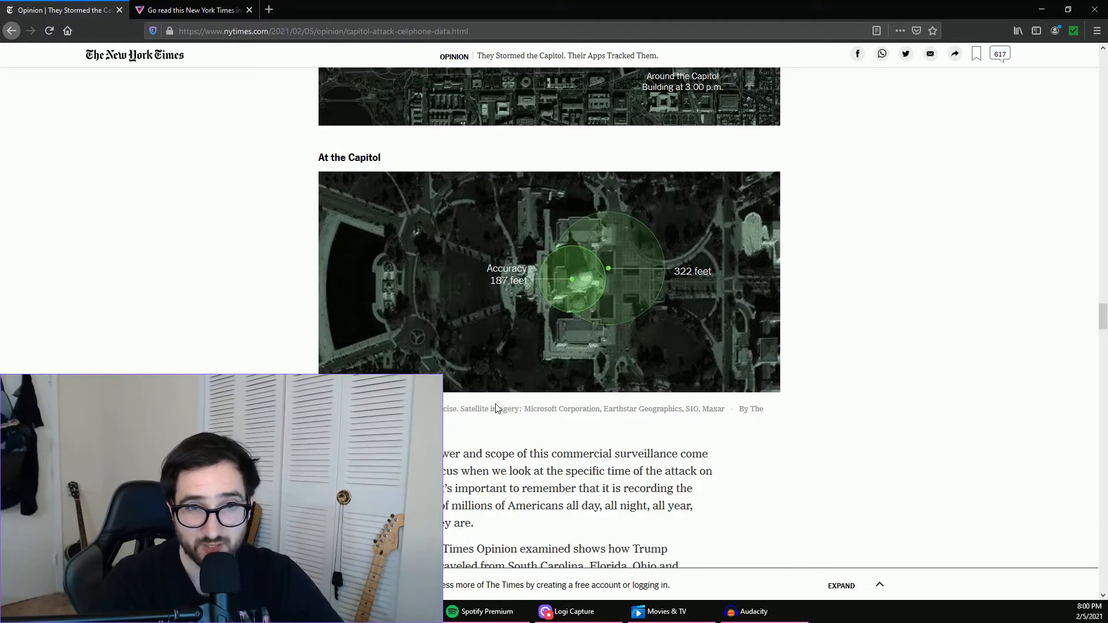
scroll(down, 3)
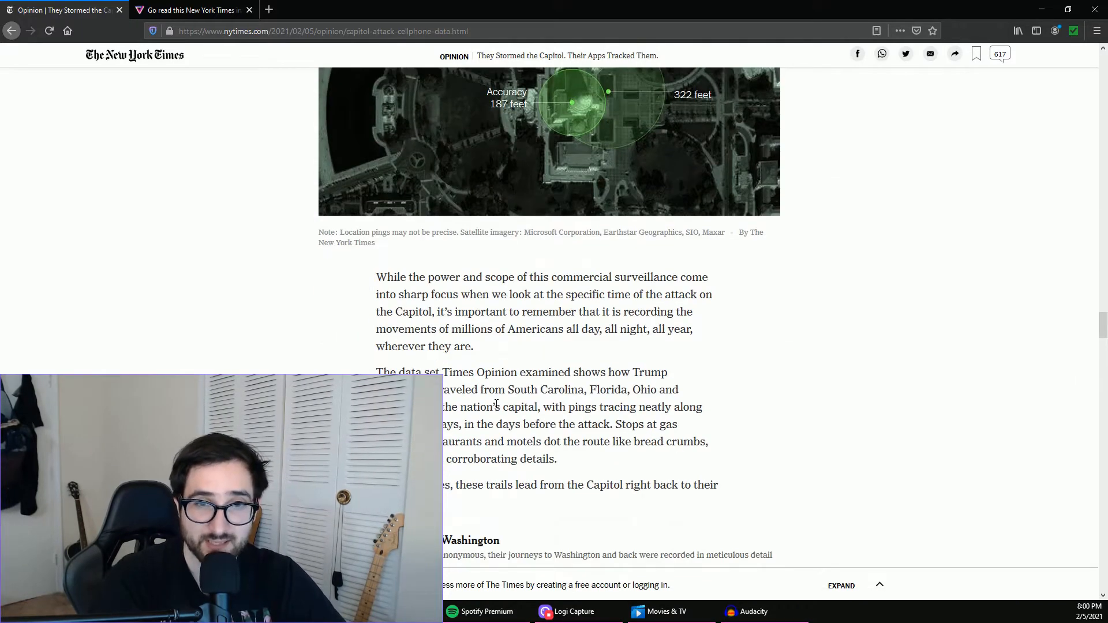
scroll(down, 3)
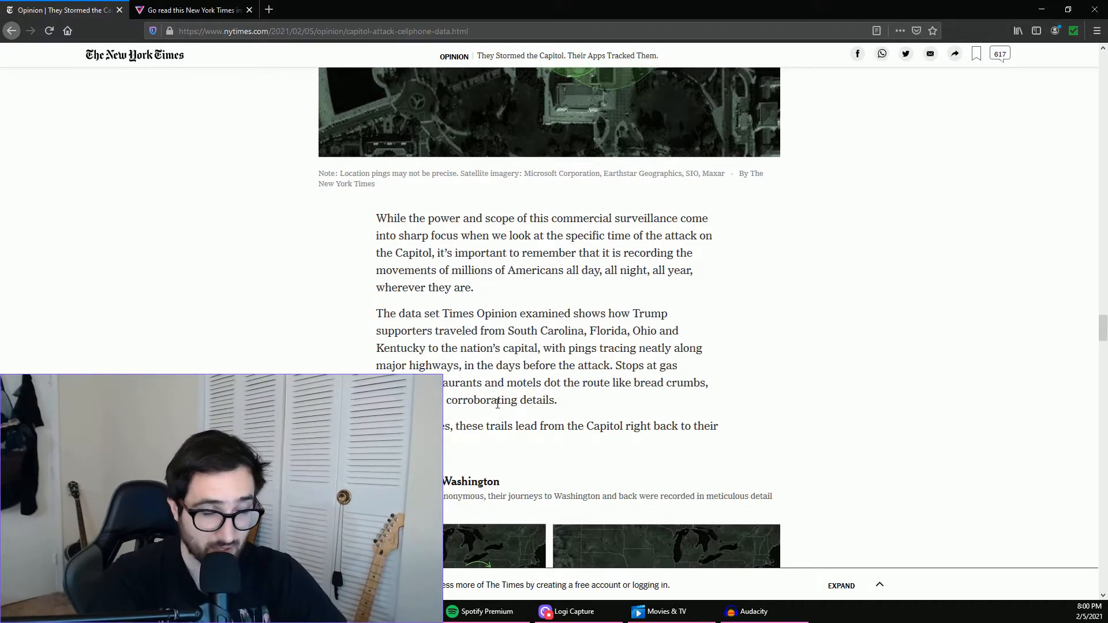
scroll(down, 3)
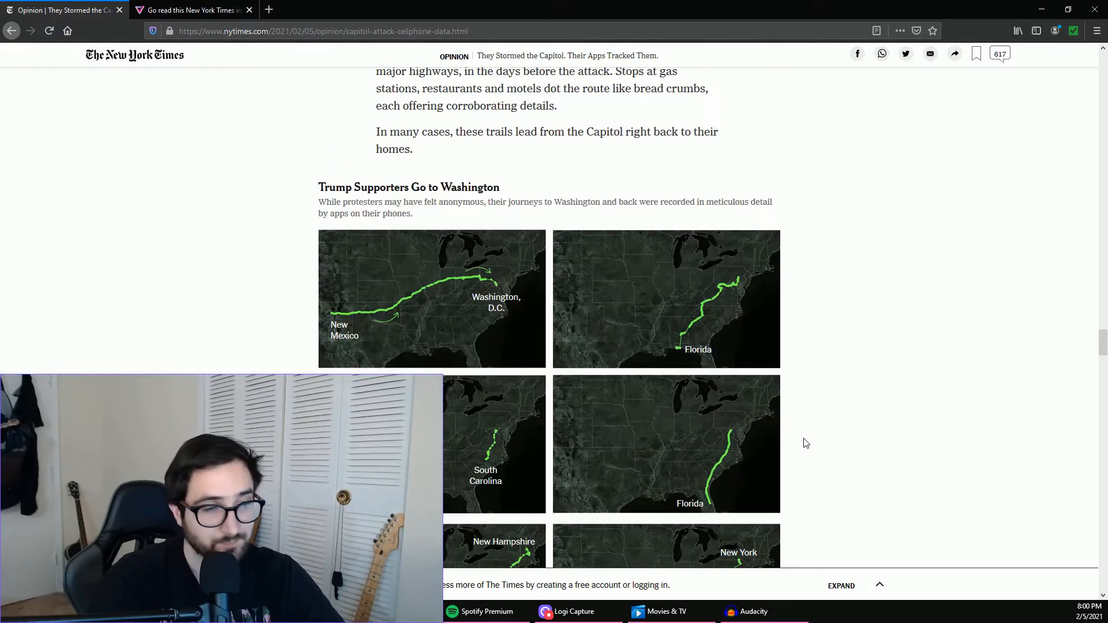
scroll(down, 3)
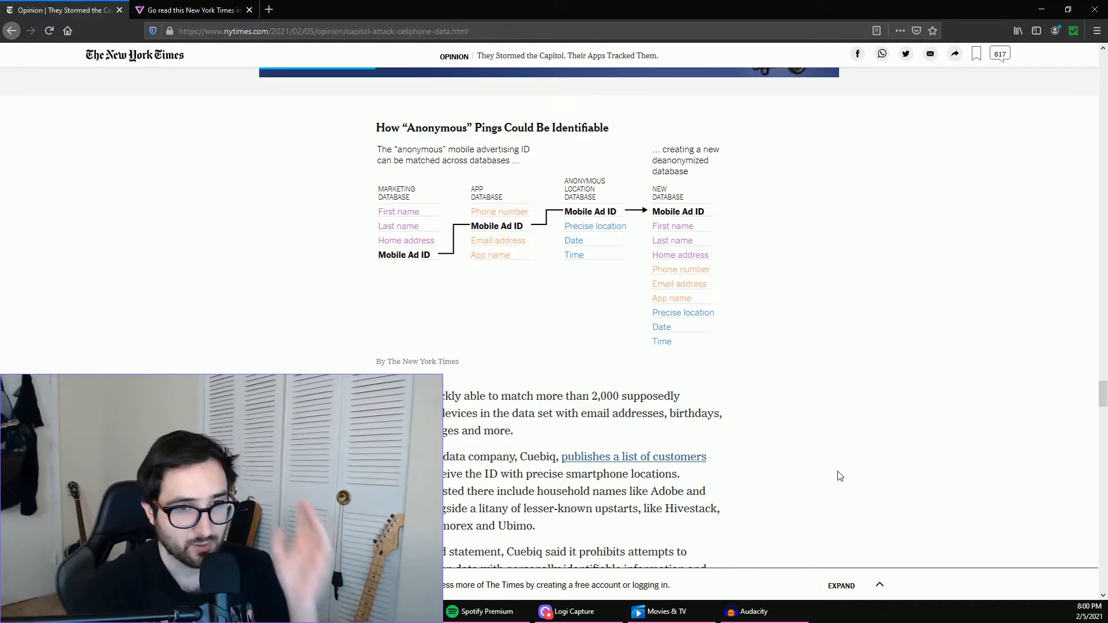
scroll(down, 3)
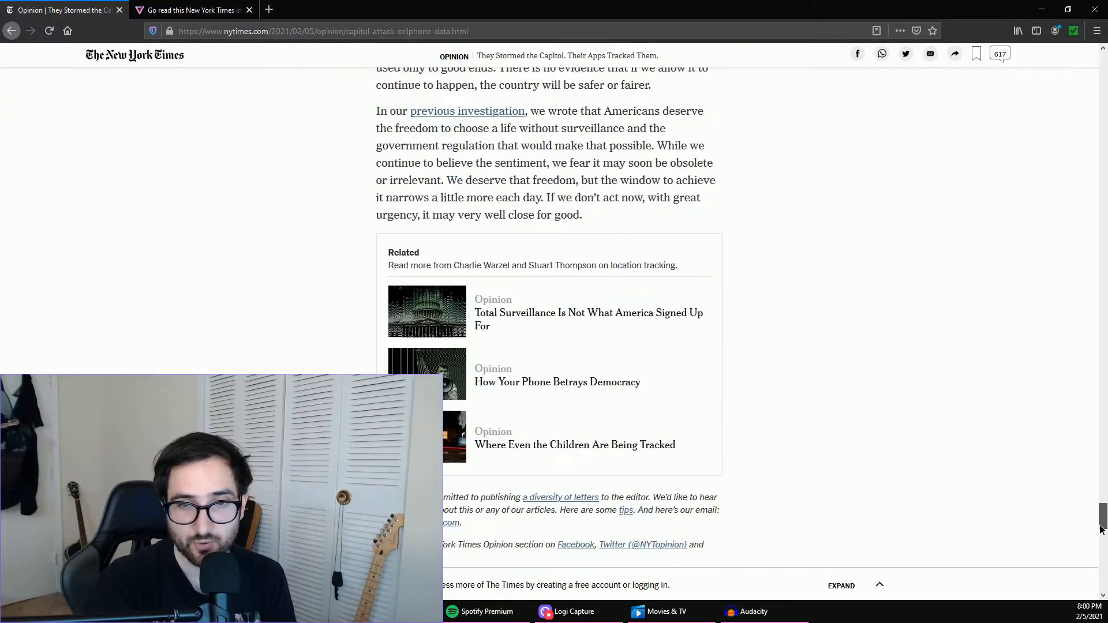
Scroll up slightly to the concluding paragraph about freedom to live without surveillance
scroll(up, 3)
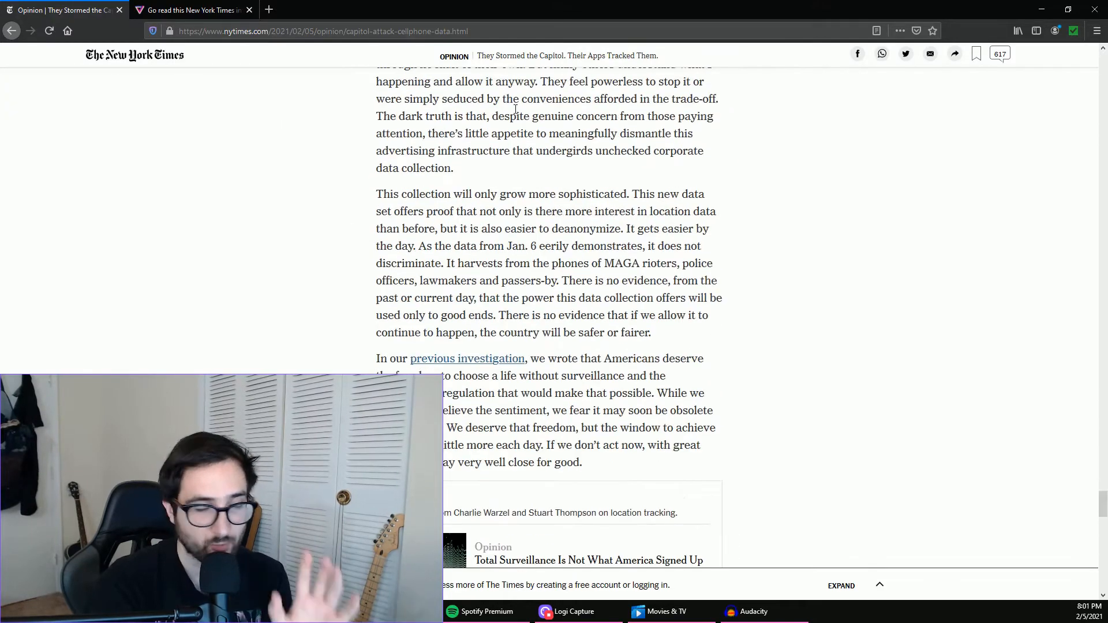
mouse_move(342, 301)
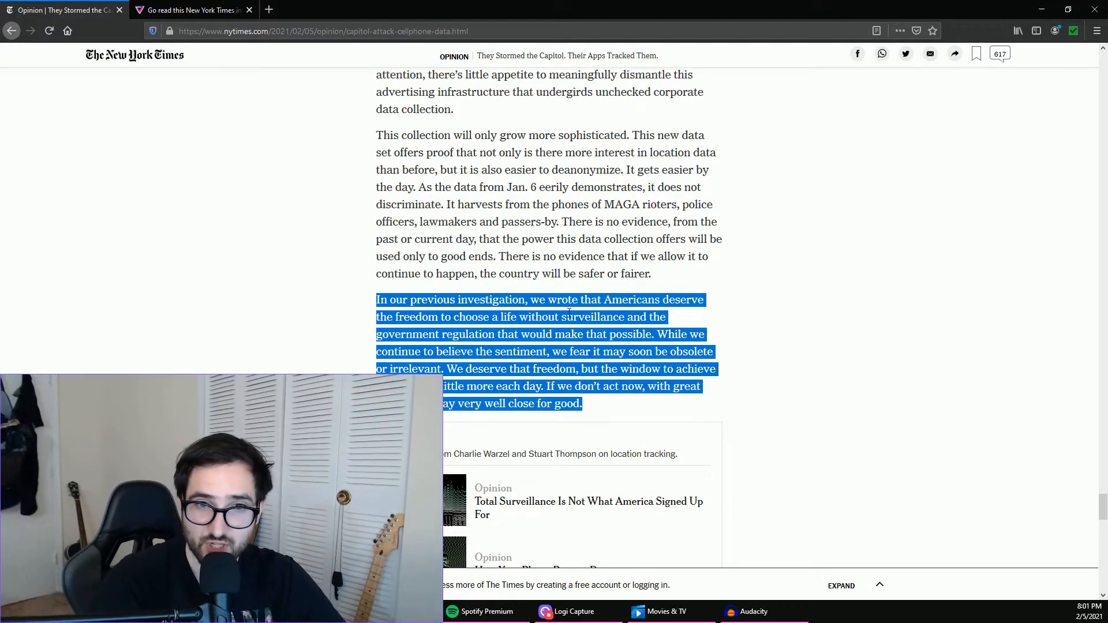
mouse_move(430, 303)
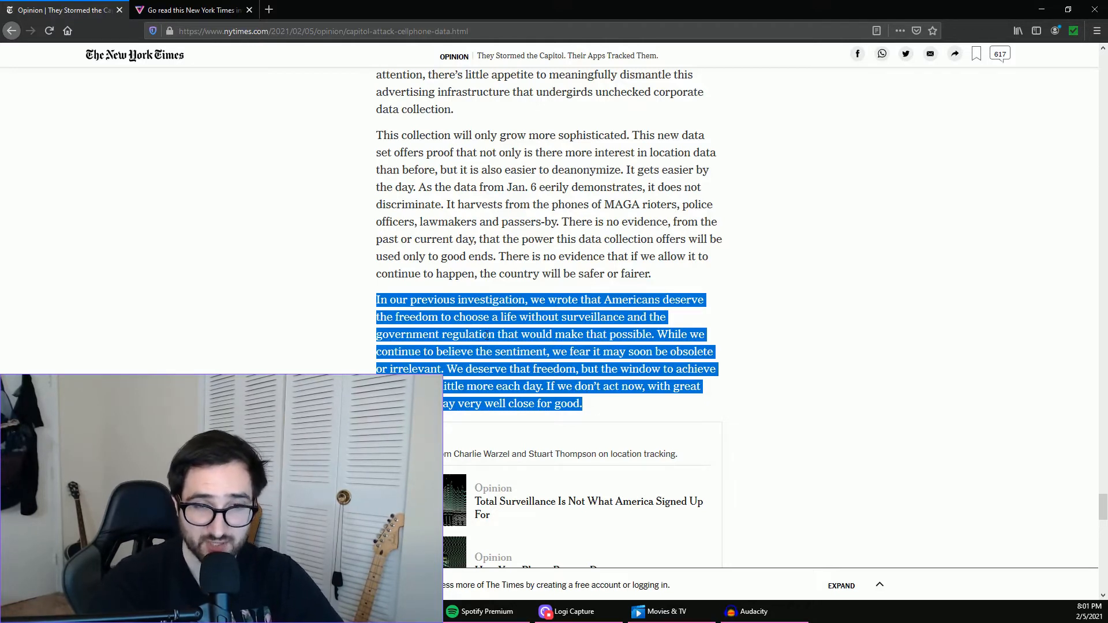
click(601, 366)
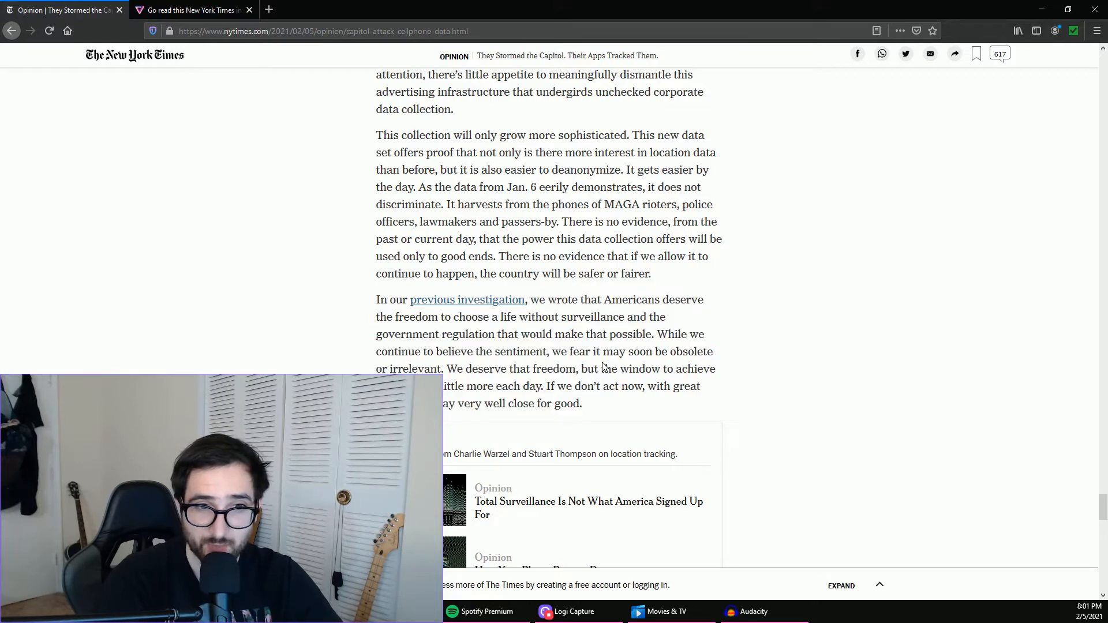
mouse_move(618, 414)
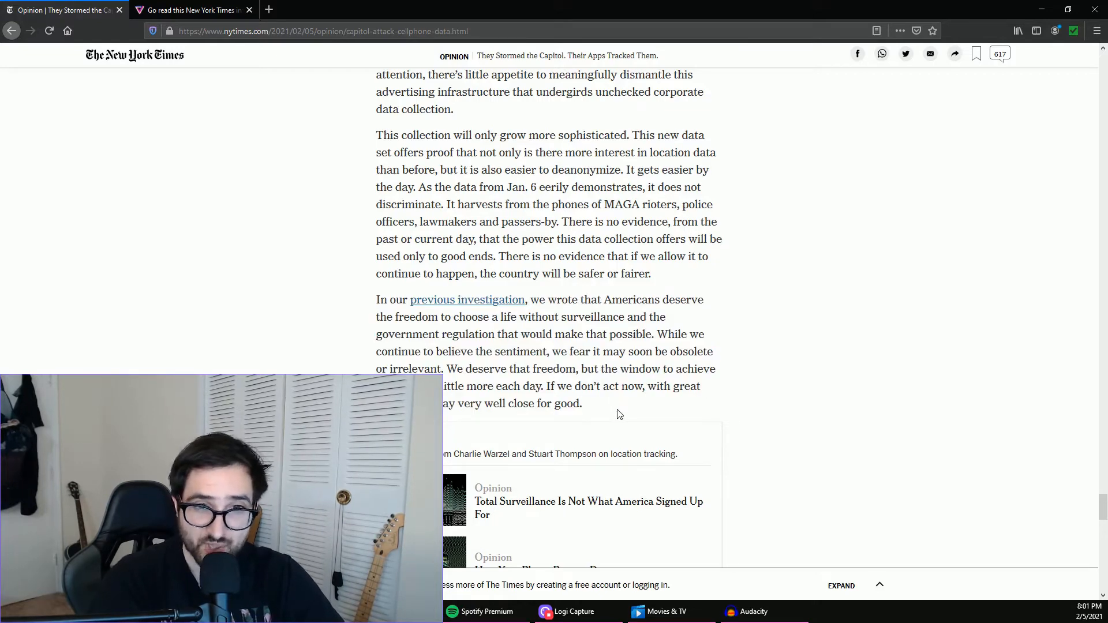
mouse_move(475, 366)
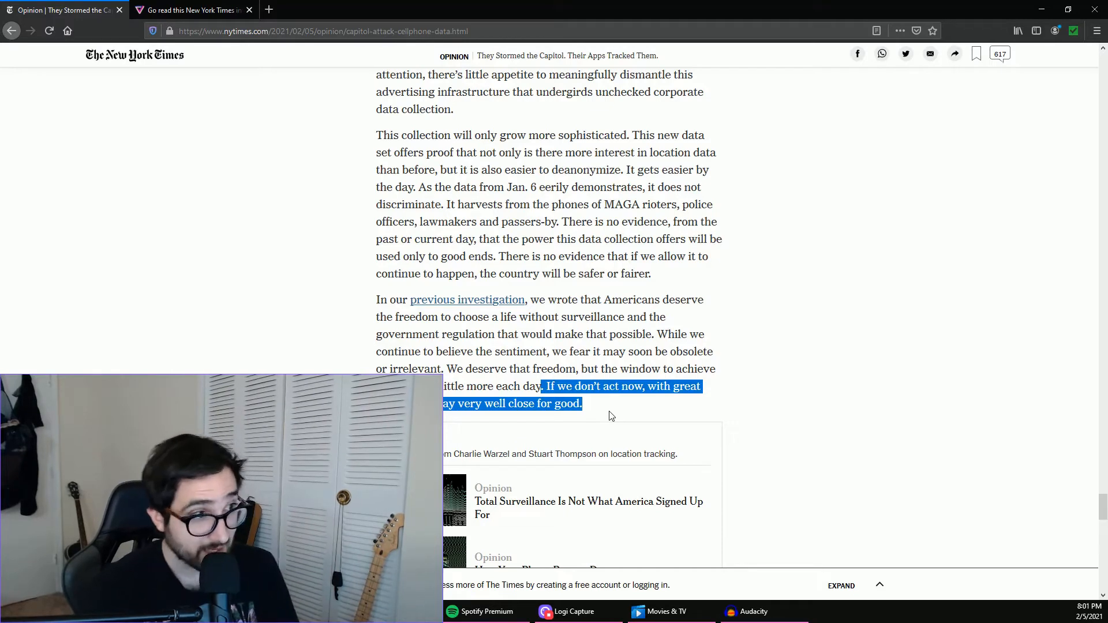
mouse_move(587, 425)
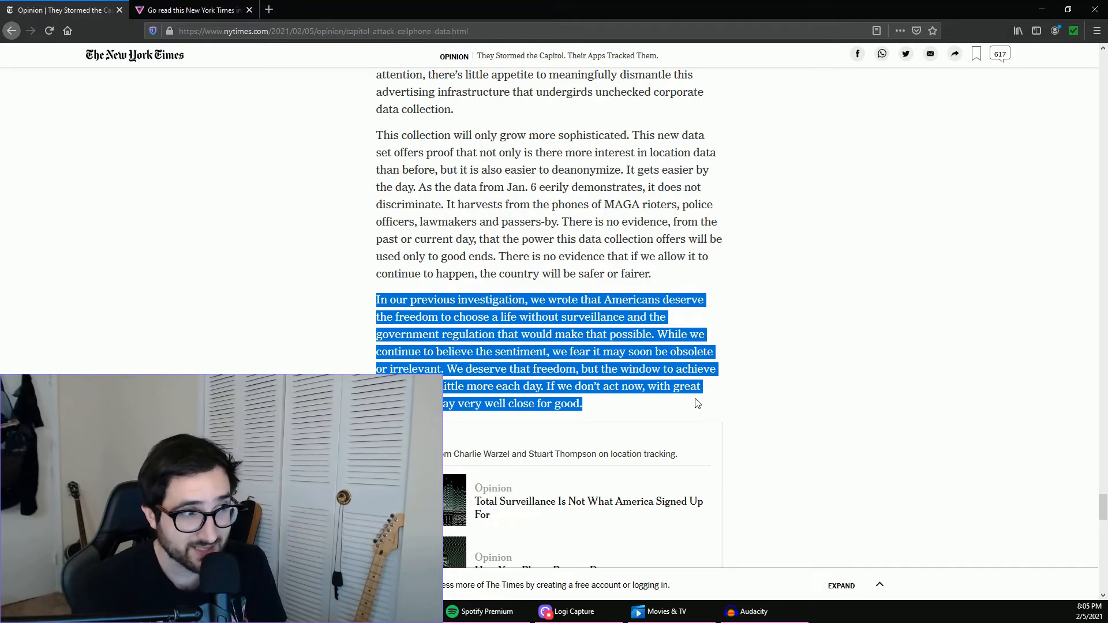
mouse_move(599, 363)
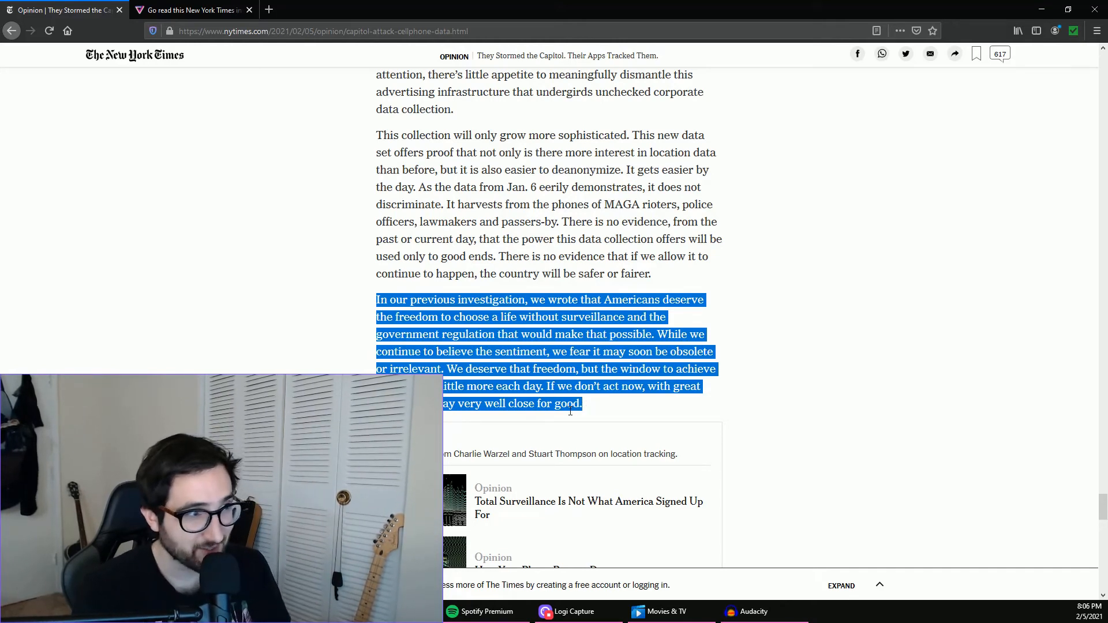
mouse_move(570, 417)
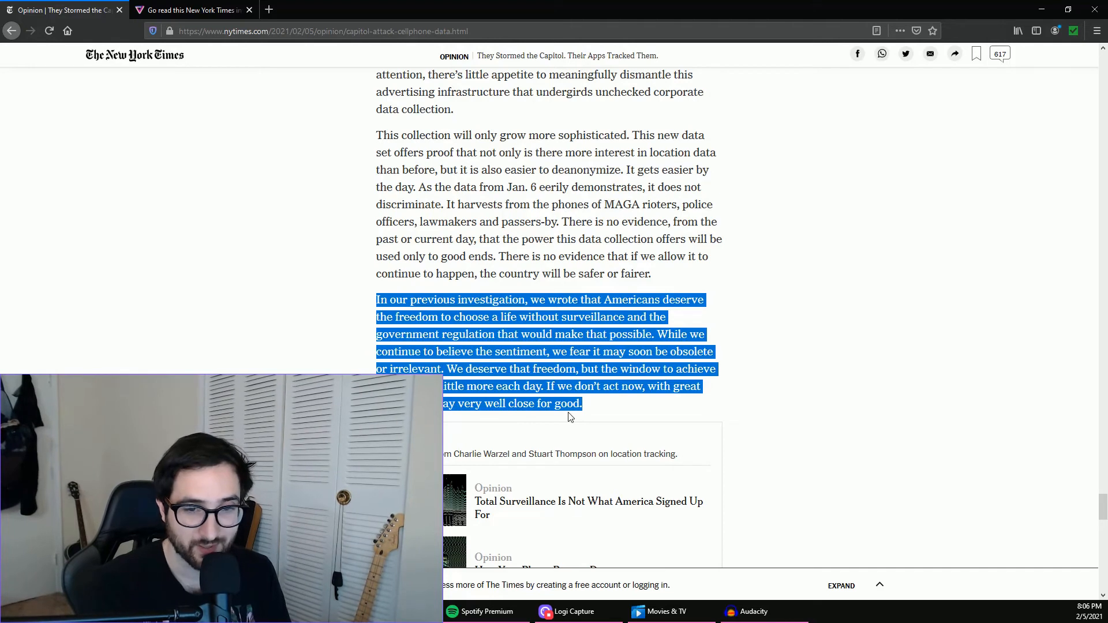